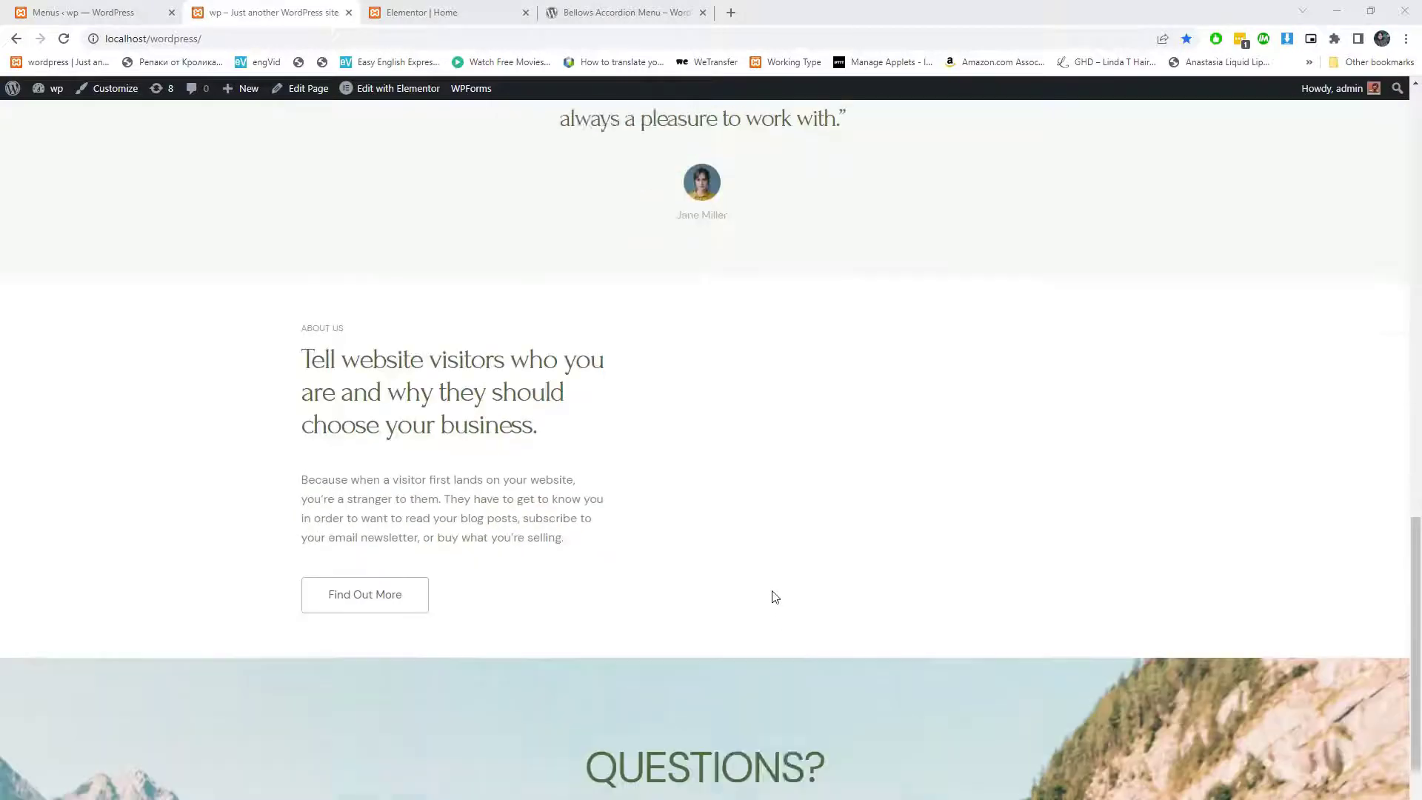
# - Review the Accordion menu structure on the Menus page, then go to Installed Plugins
pyautogui.scroll(-3)
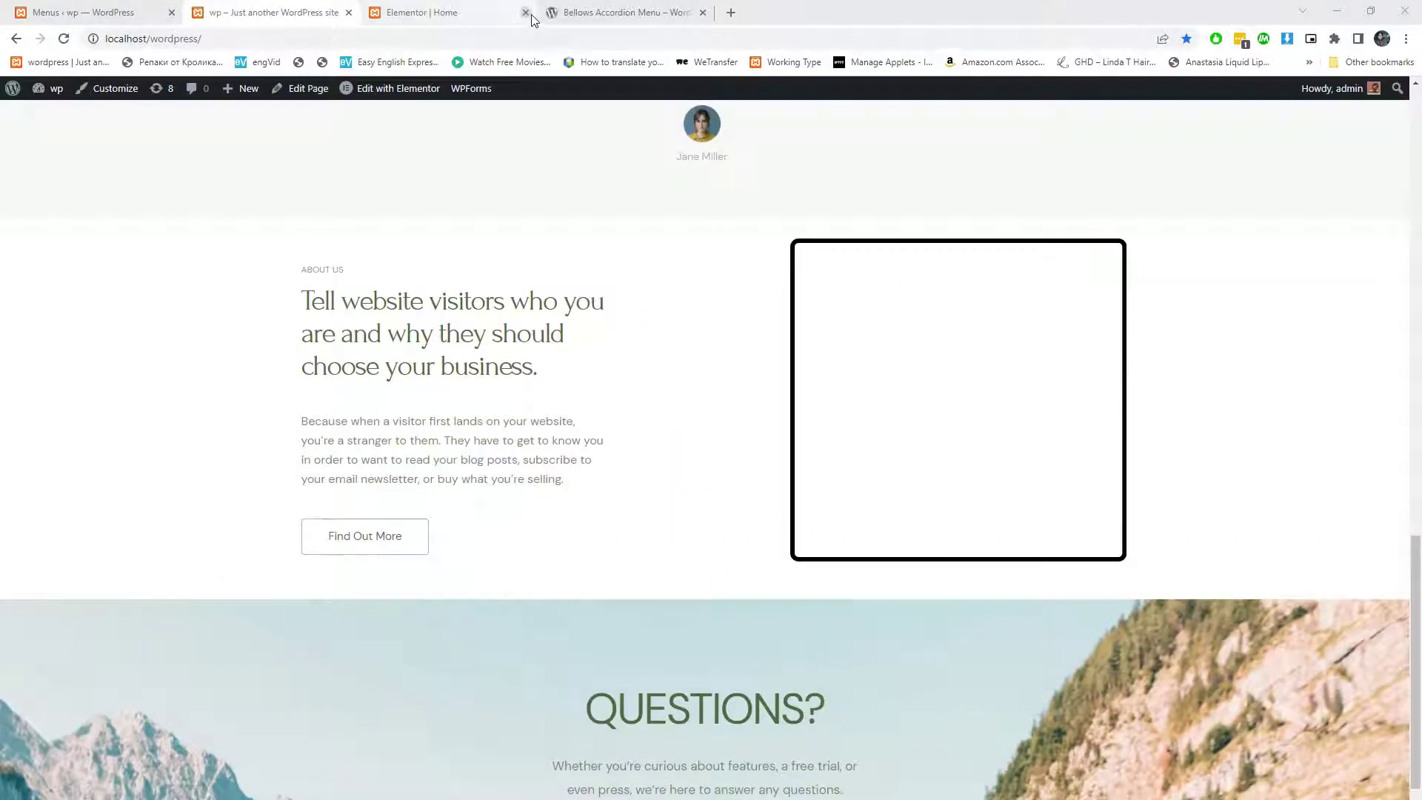
pyautogui.click(527, 12)
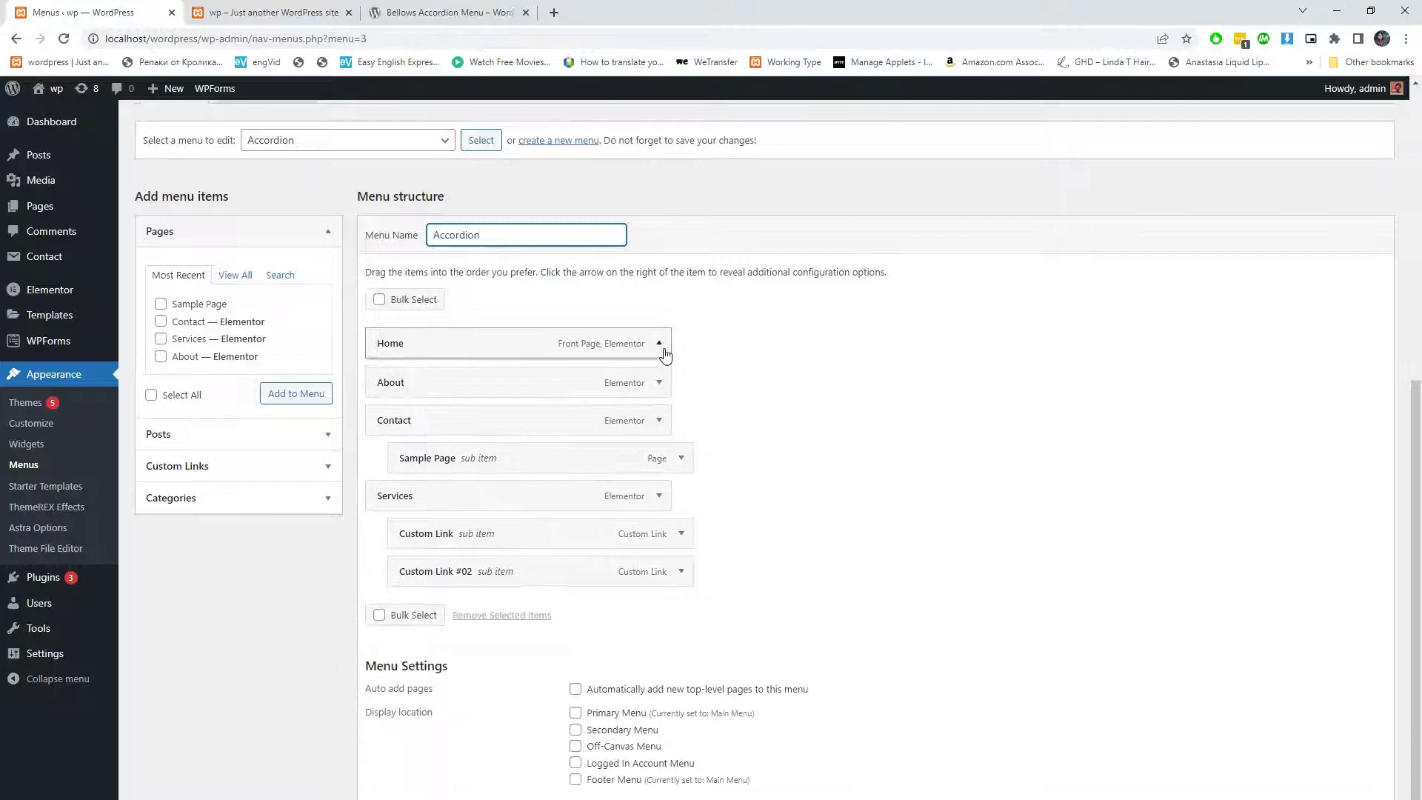
pyautogui.click(658, 343)
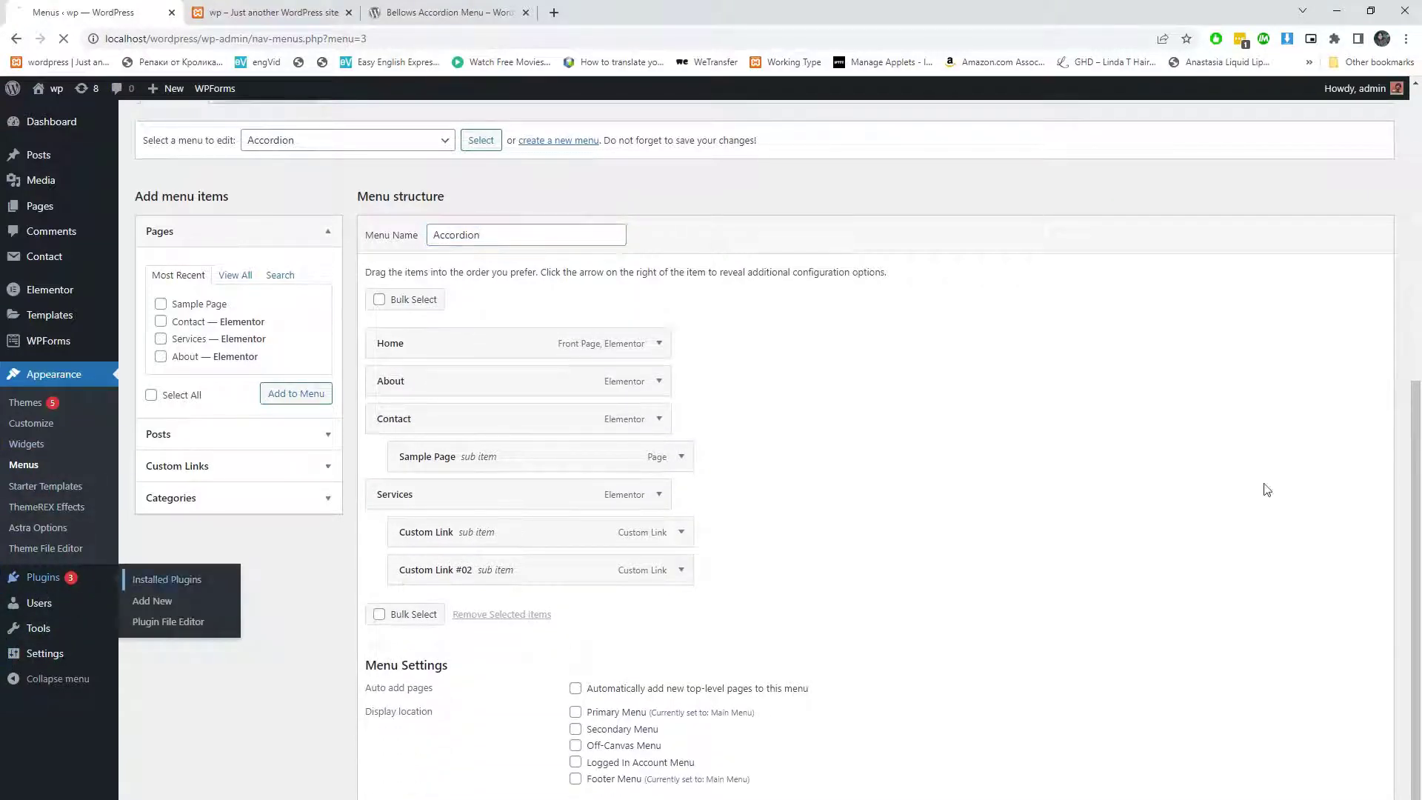
pyautogui.click(167, 579)
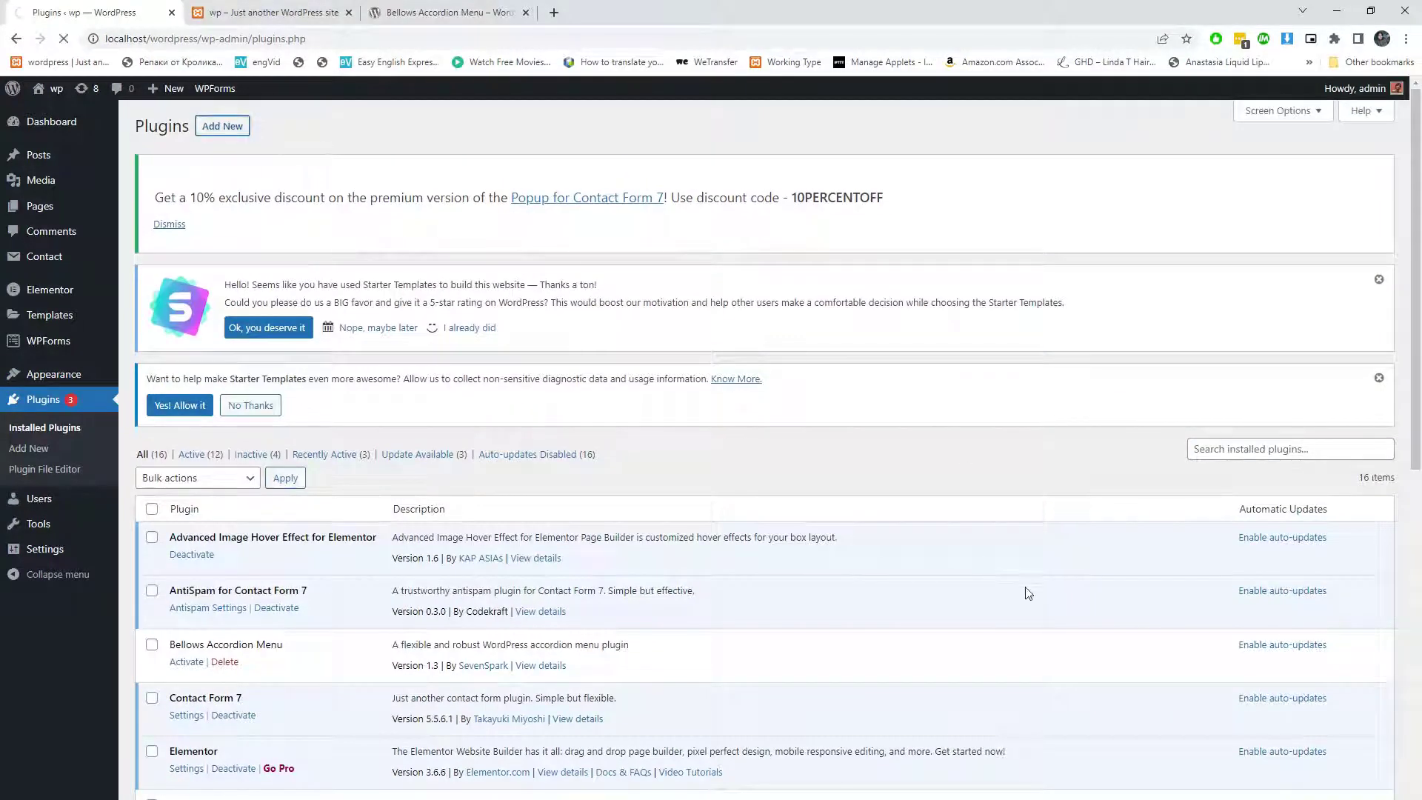
# - Search for 'Bellows Accordion Menu' and activate the plugin
pyautogui.click(28, 448)
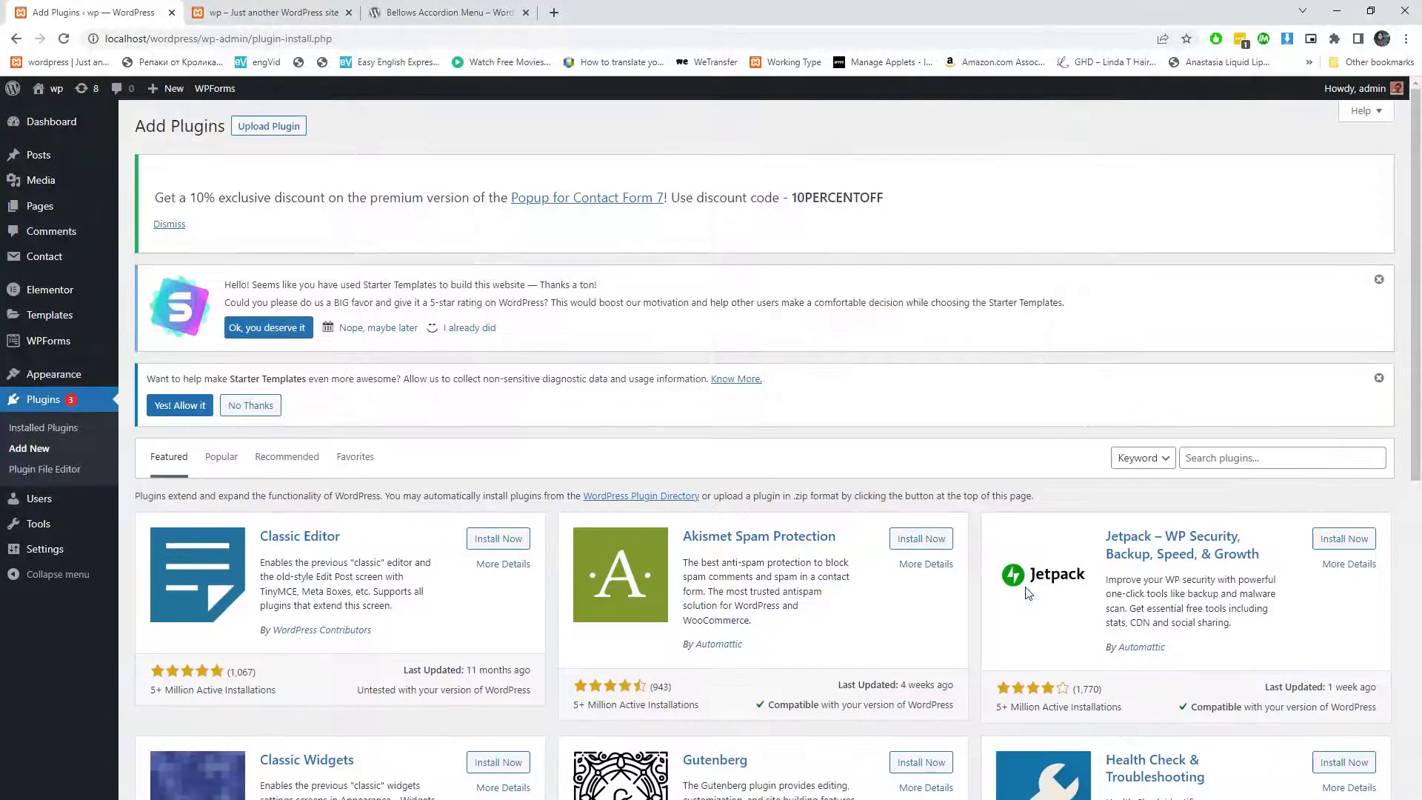
pyautogui.write('Bellows Accordion Menu')
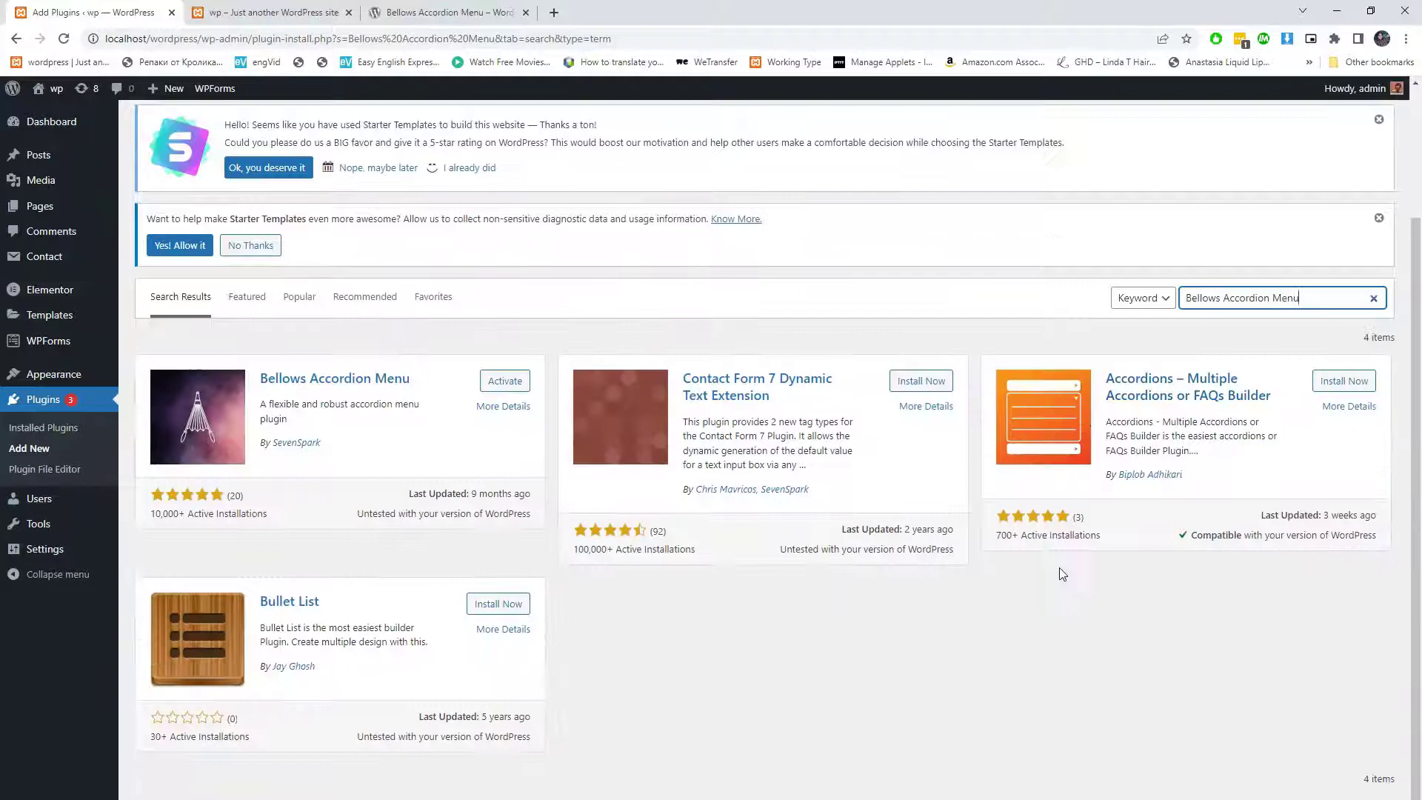
pyautogui.moveTo(265, 473)
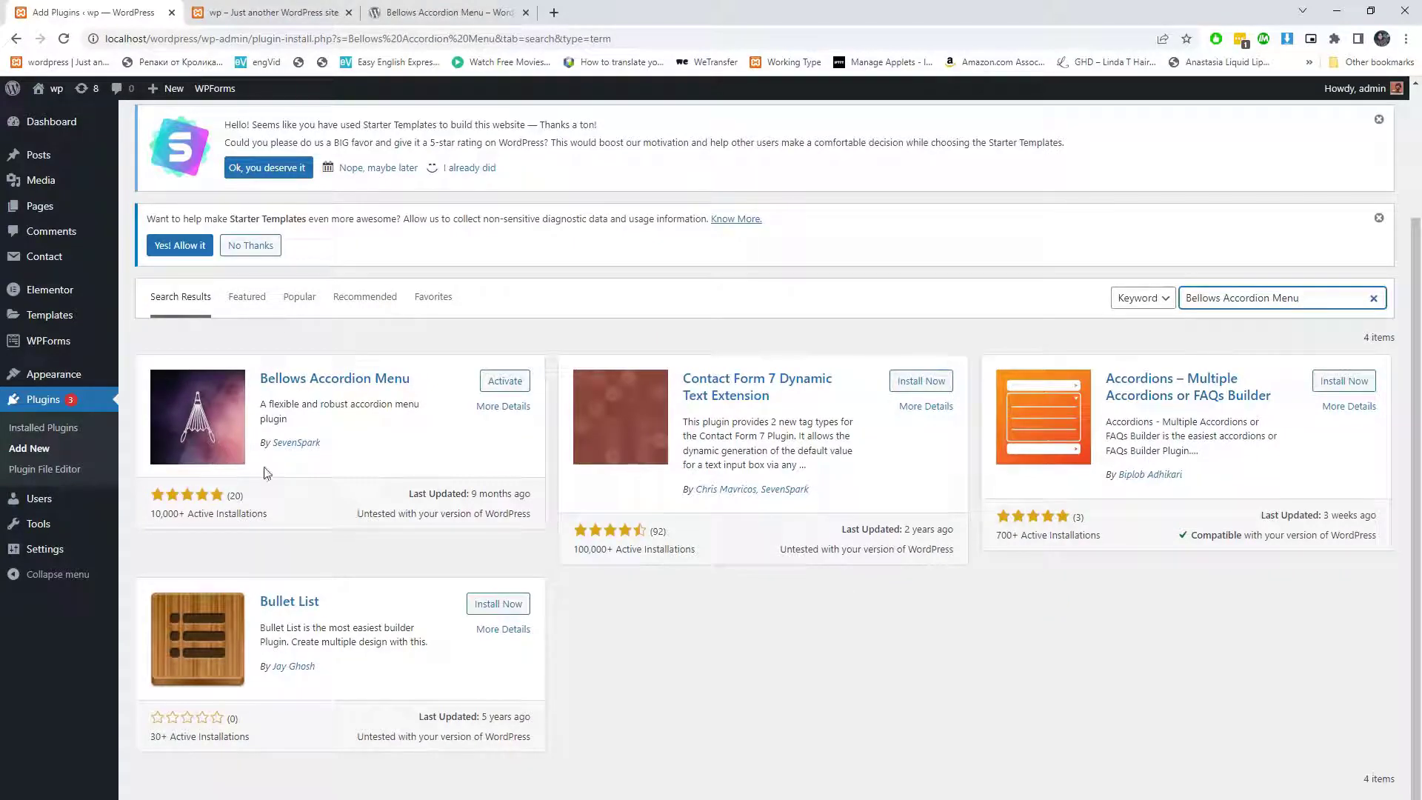
pyautogui.click(505, 380)
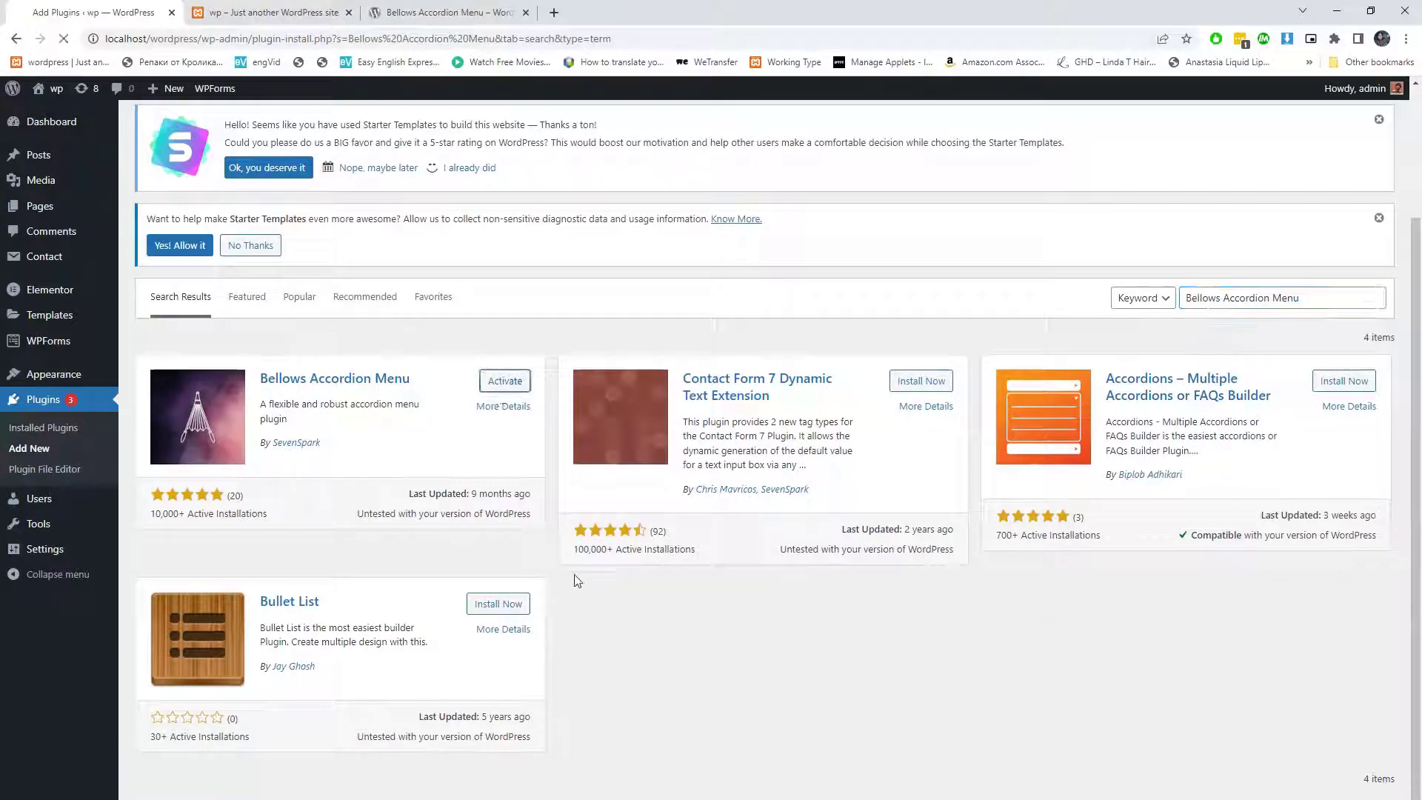
pyautogui.click(505, 380)
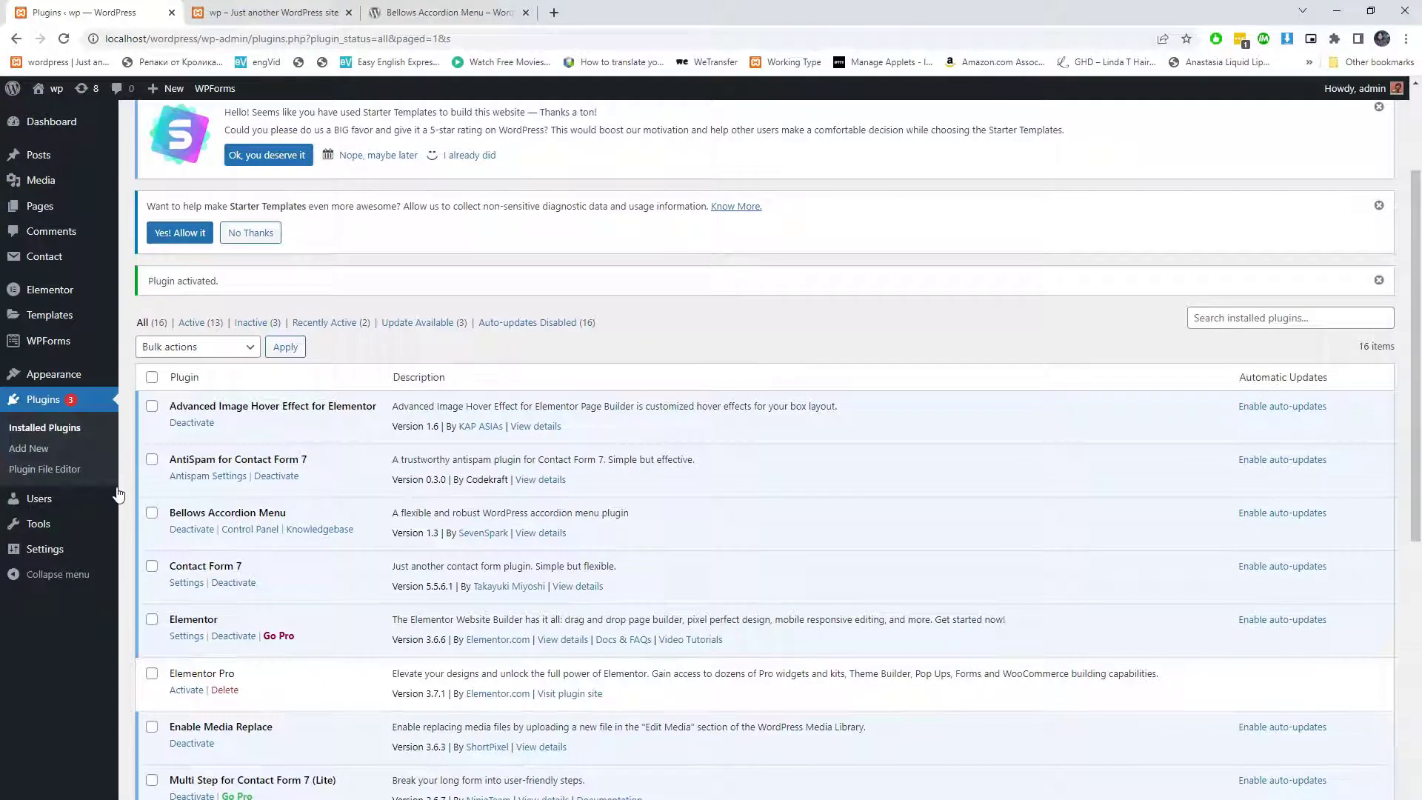
pyautogui.moveTo(292, 536)
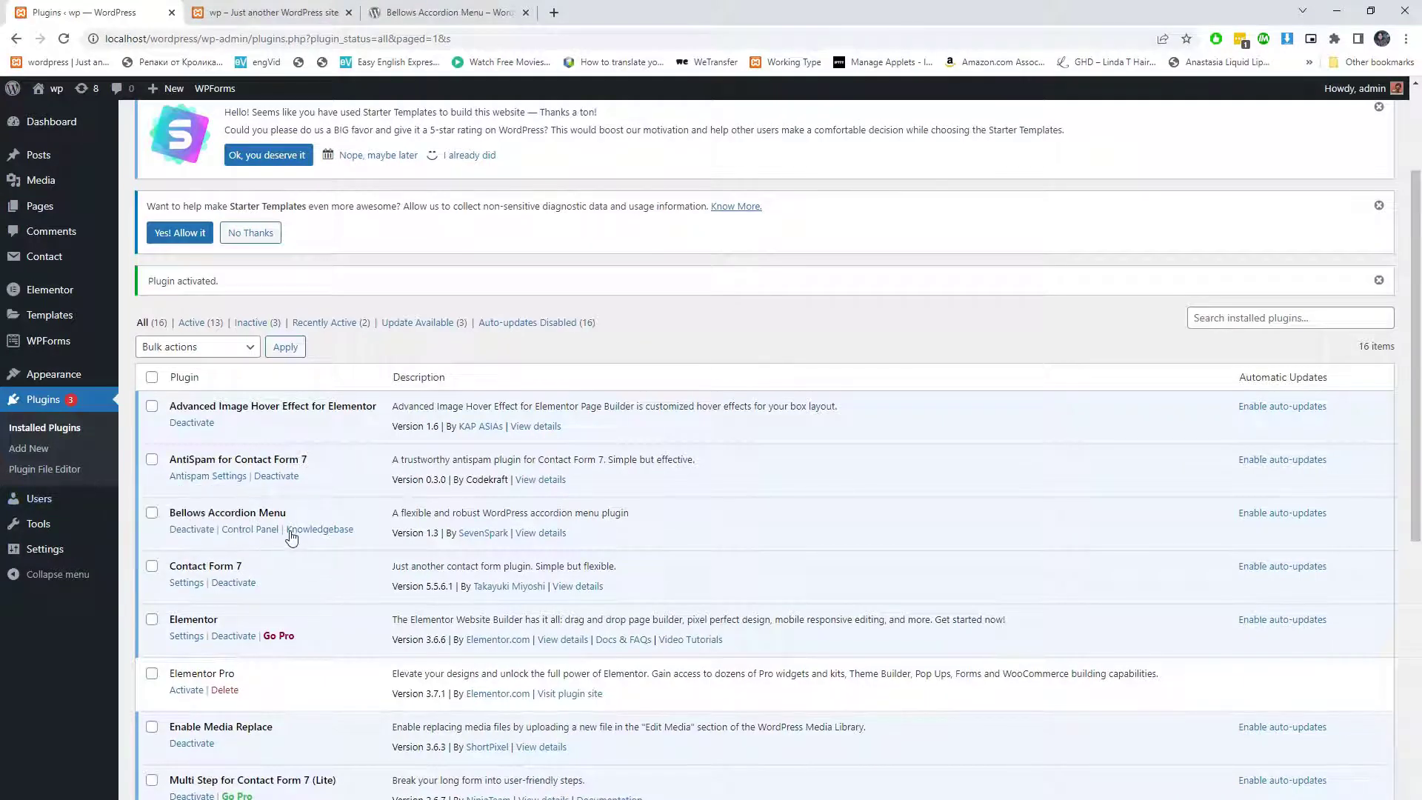
# - In Bellows Control Panel, integrate the Accordion menu, leave Theme Location None, and select the shortcode
pyautogui.click(250, 529)
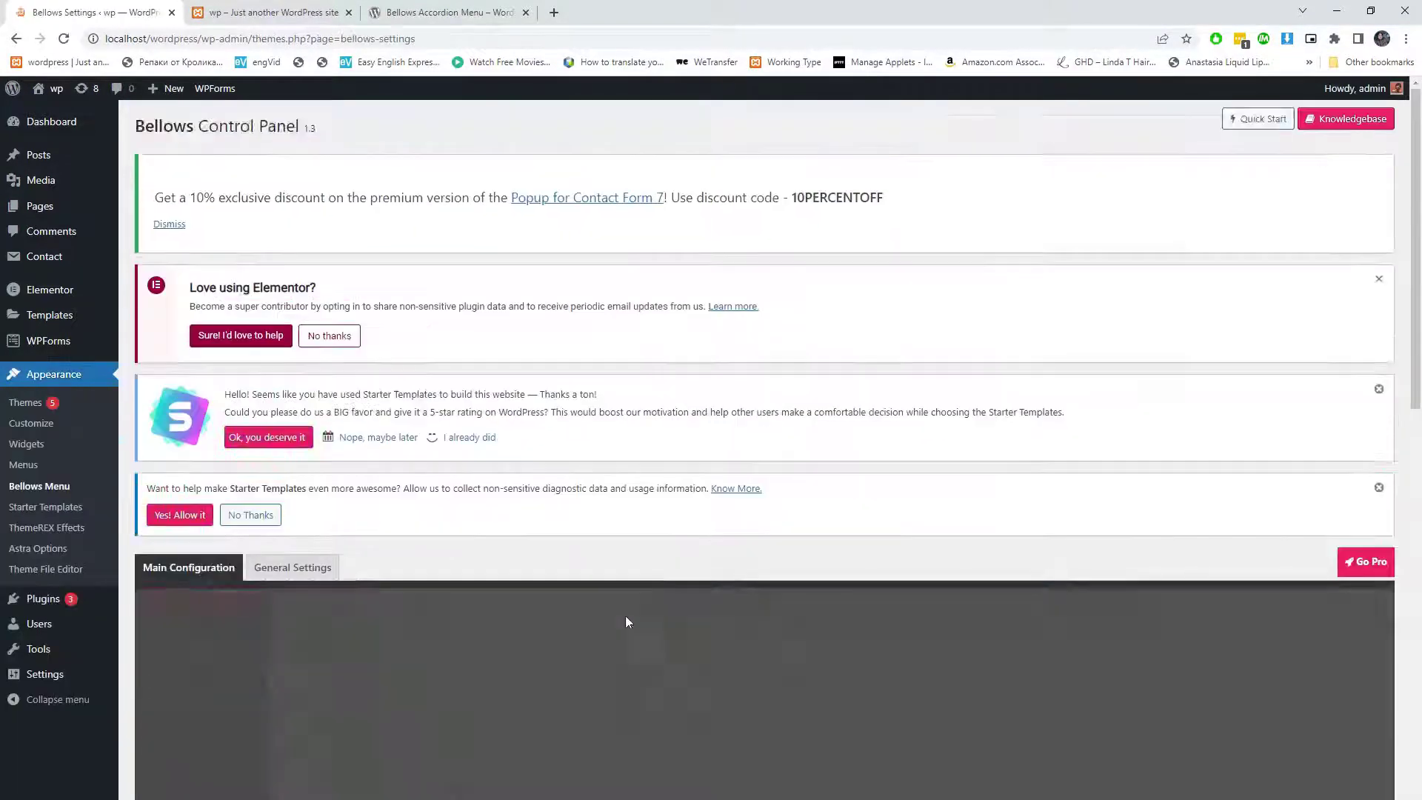
pyautogui.click(486, 506)
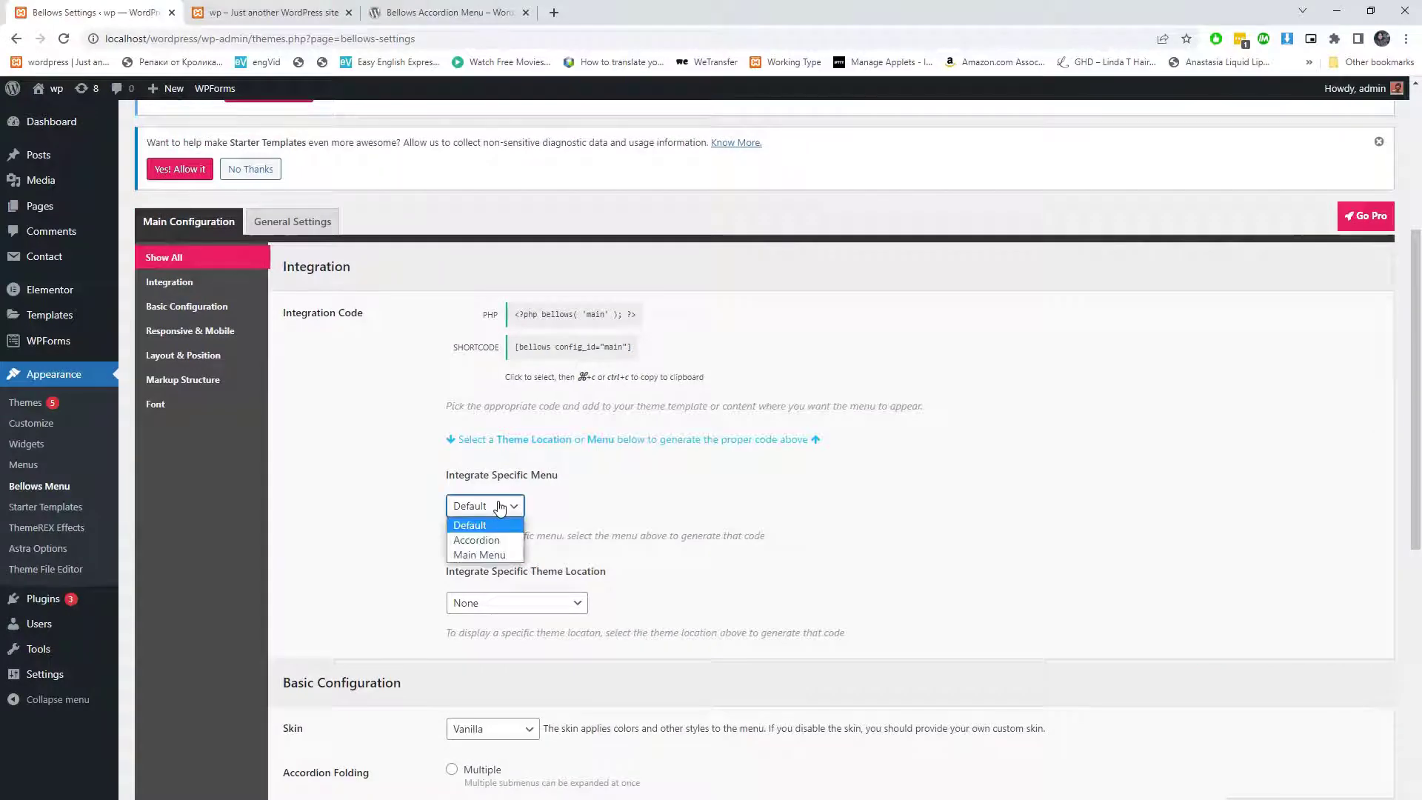
pyautogui.click(476, 540)
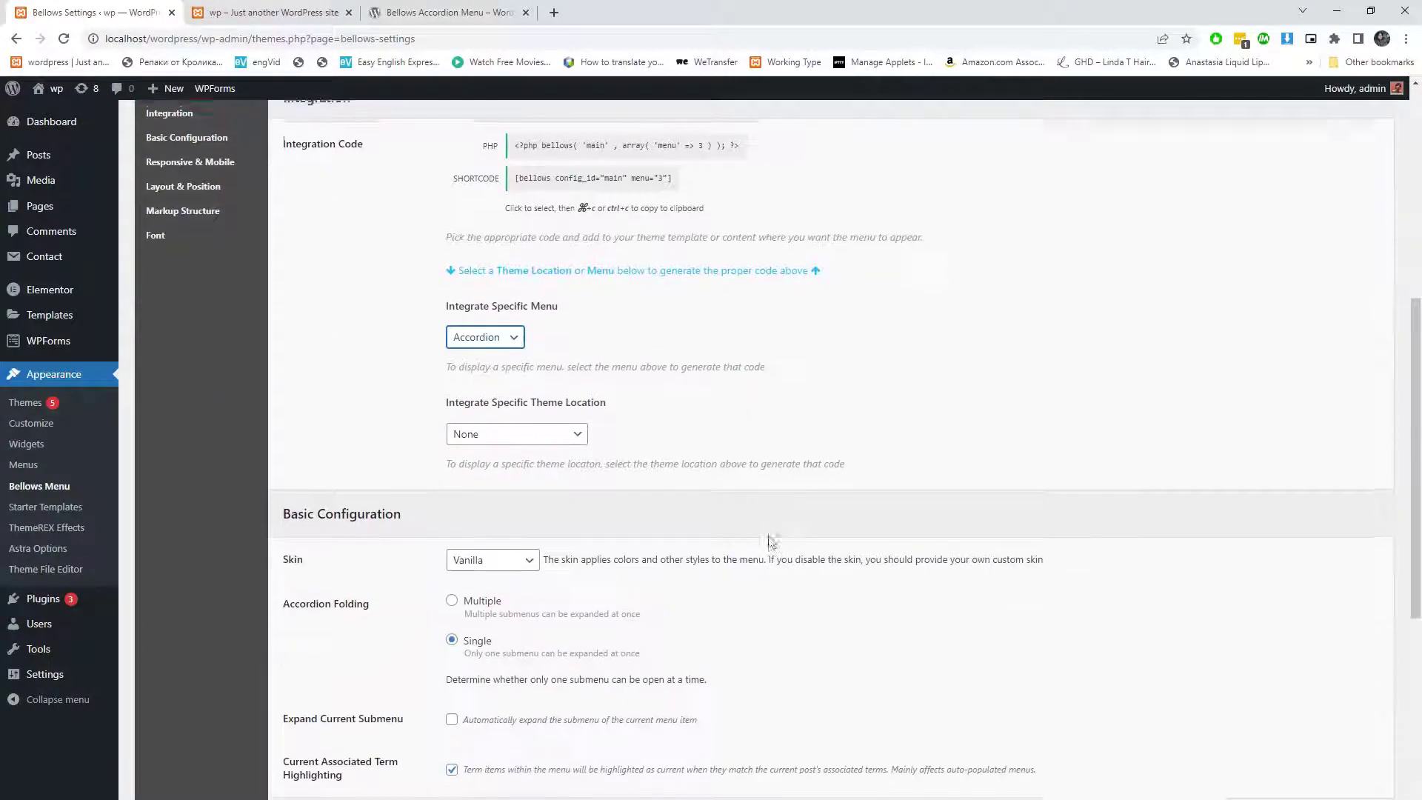
pyautogui.click(516, 433)
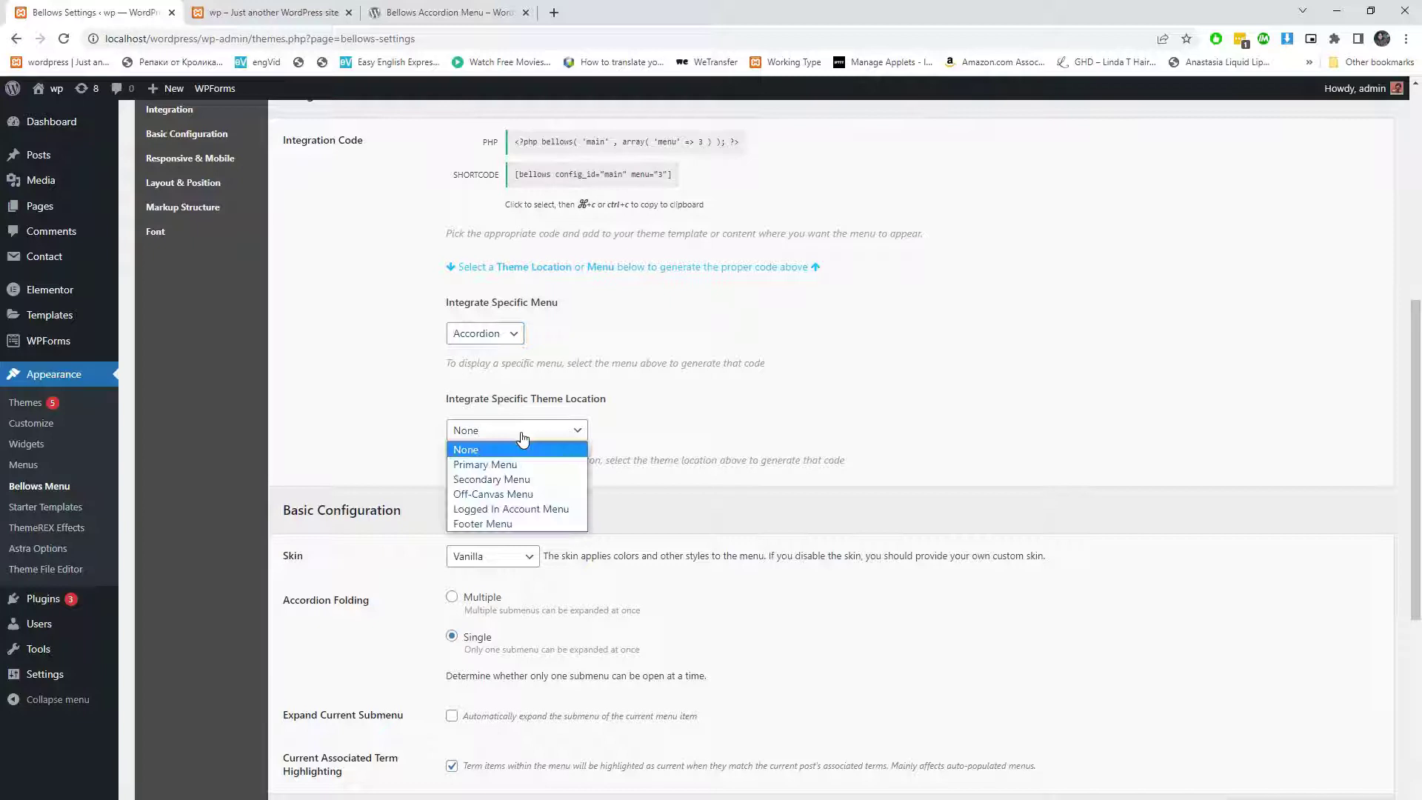
pyautogui.click(492, 556)
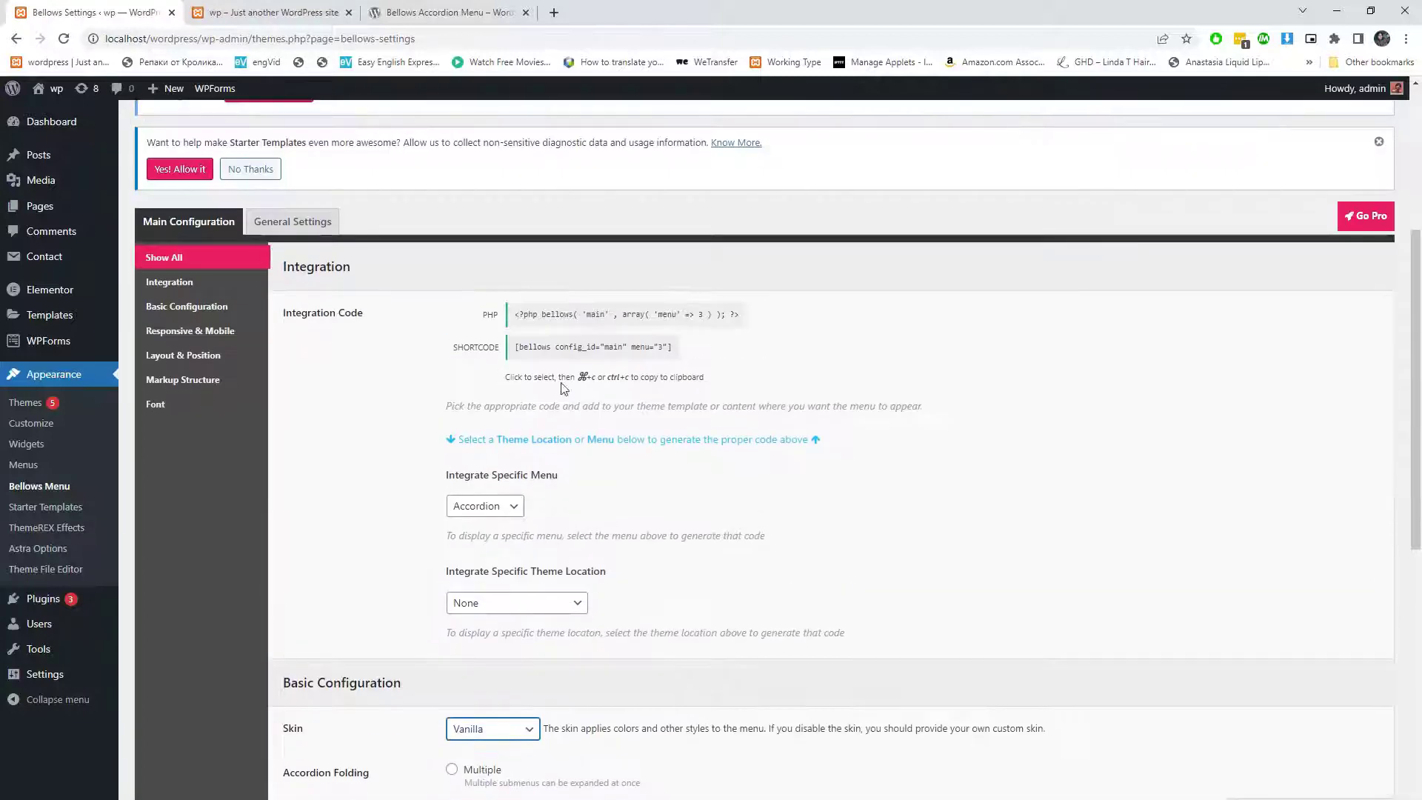
pyautogui.click(593, 346)
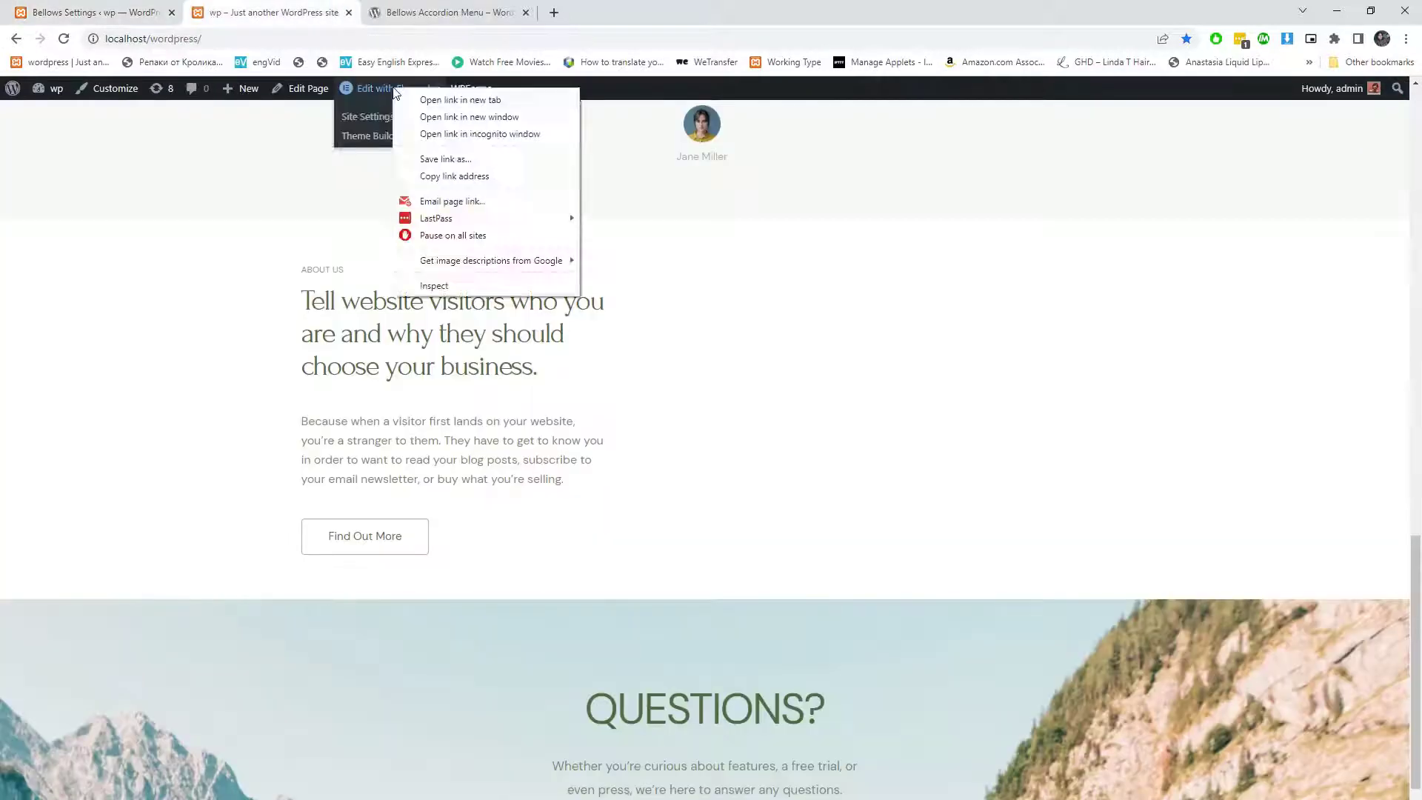
# - Add a Shortcode widget with the Bellows shortcode to the About Us column
pyautogui.click(460, 100)
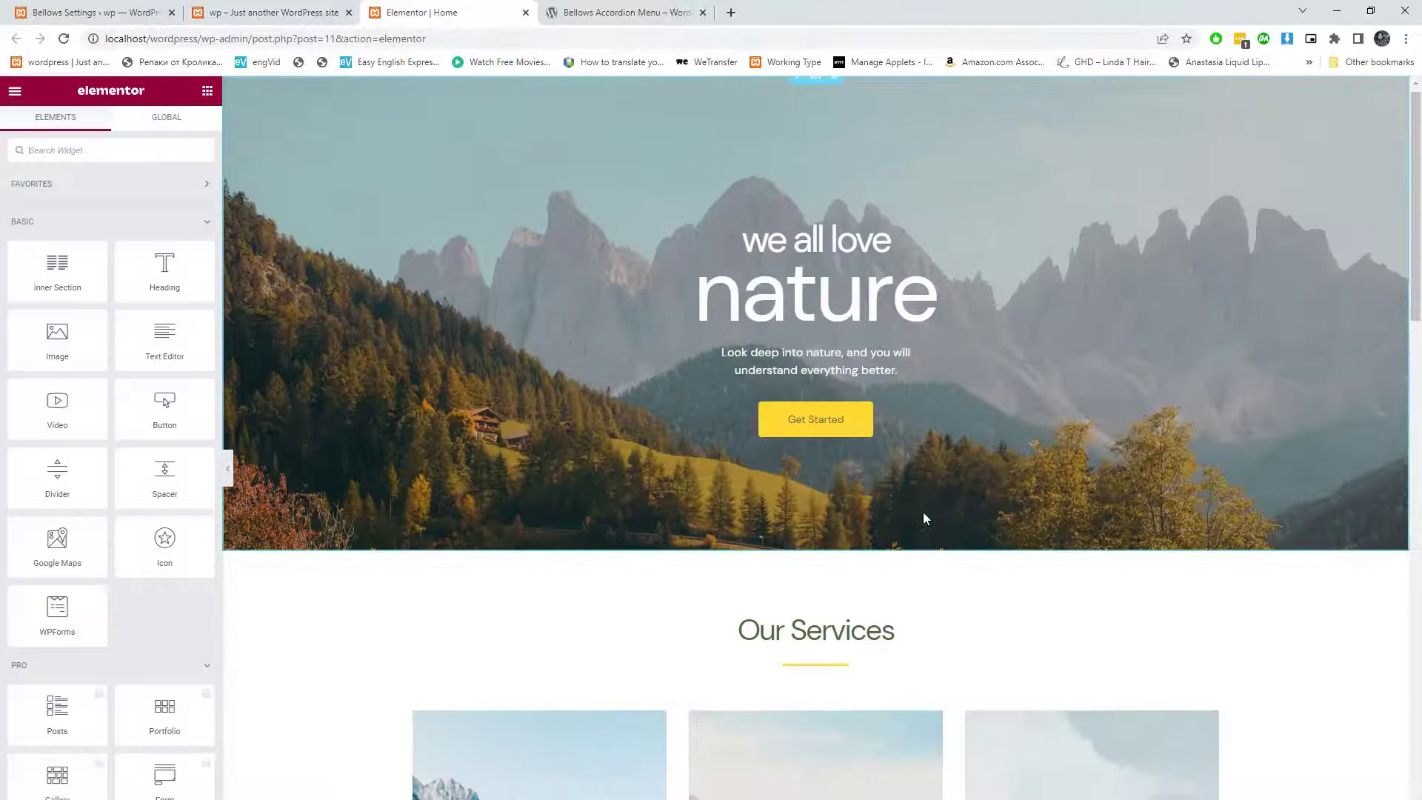
pyautogui.scroll(-3)
pyautogui.write('short')
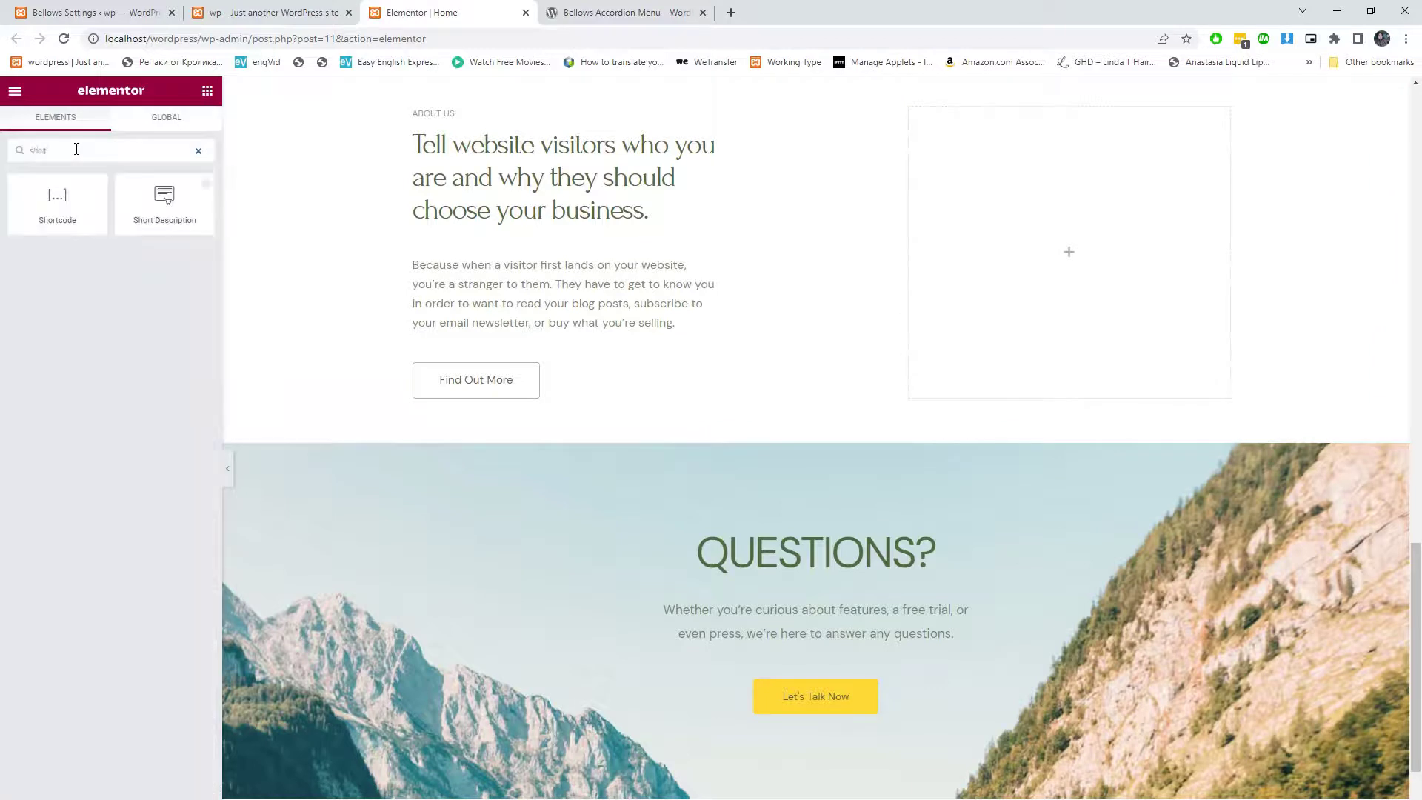
pyautogui.click(1068, 252)
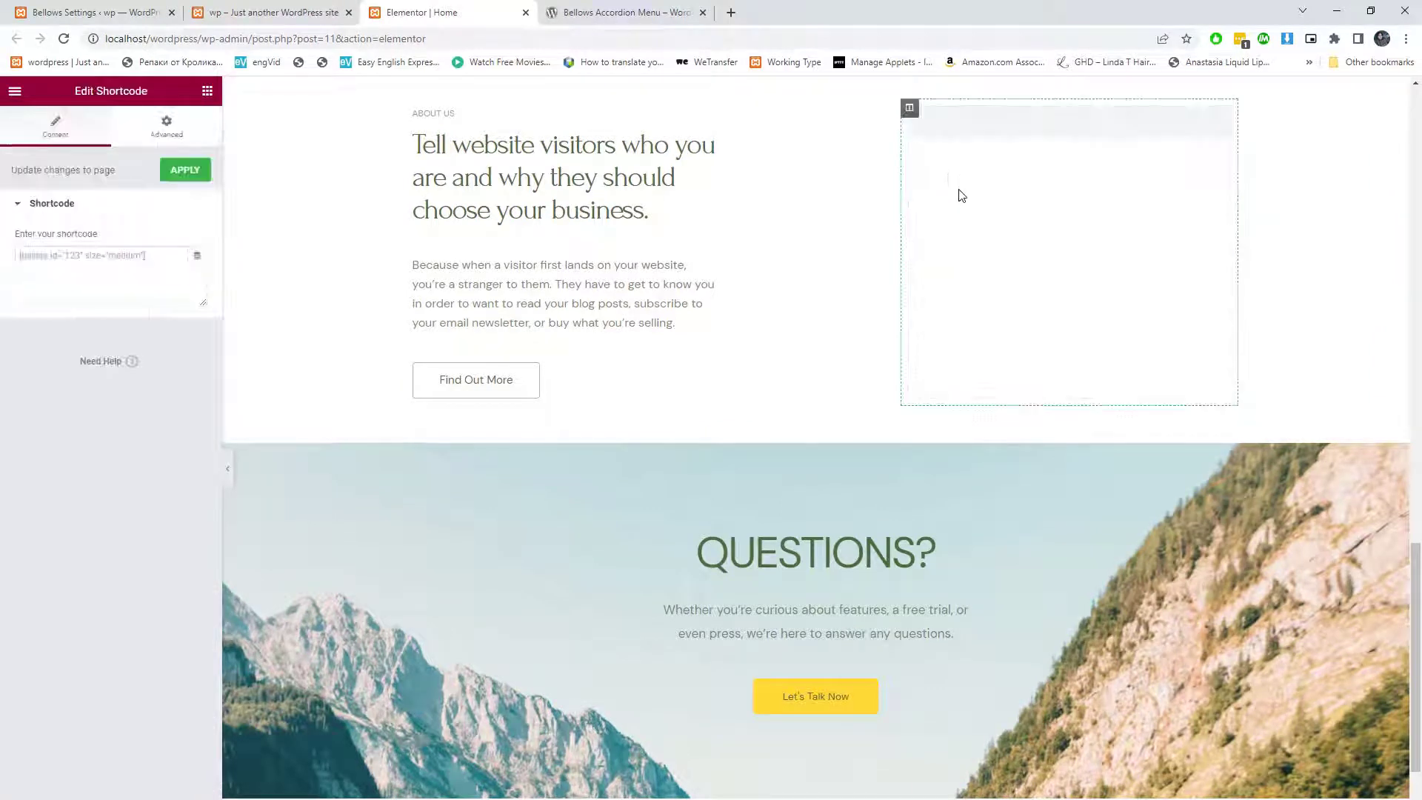
pyautogui.click(185, 169)
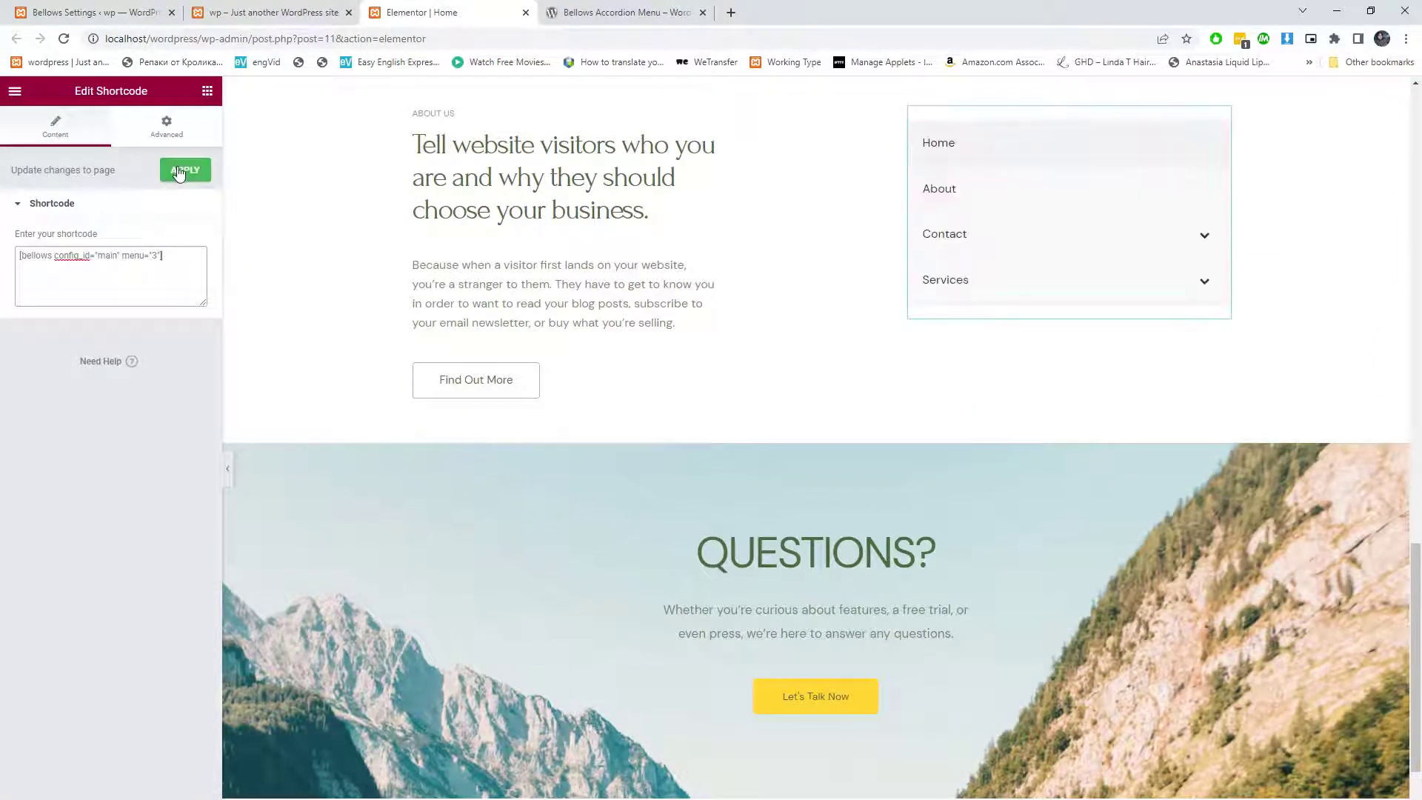
pyautogui.click(185, 170)
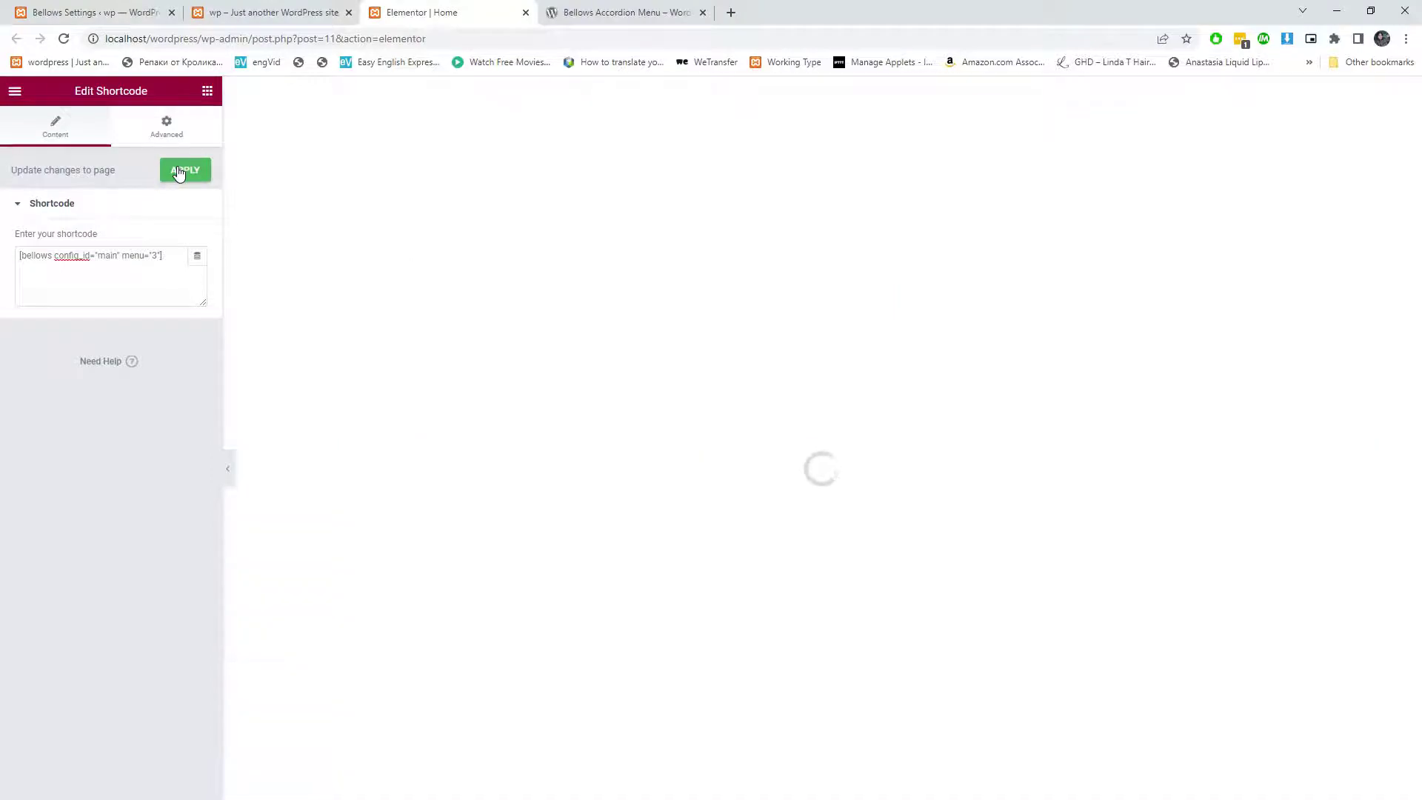
pyautogui.click(186, 170)
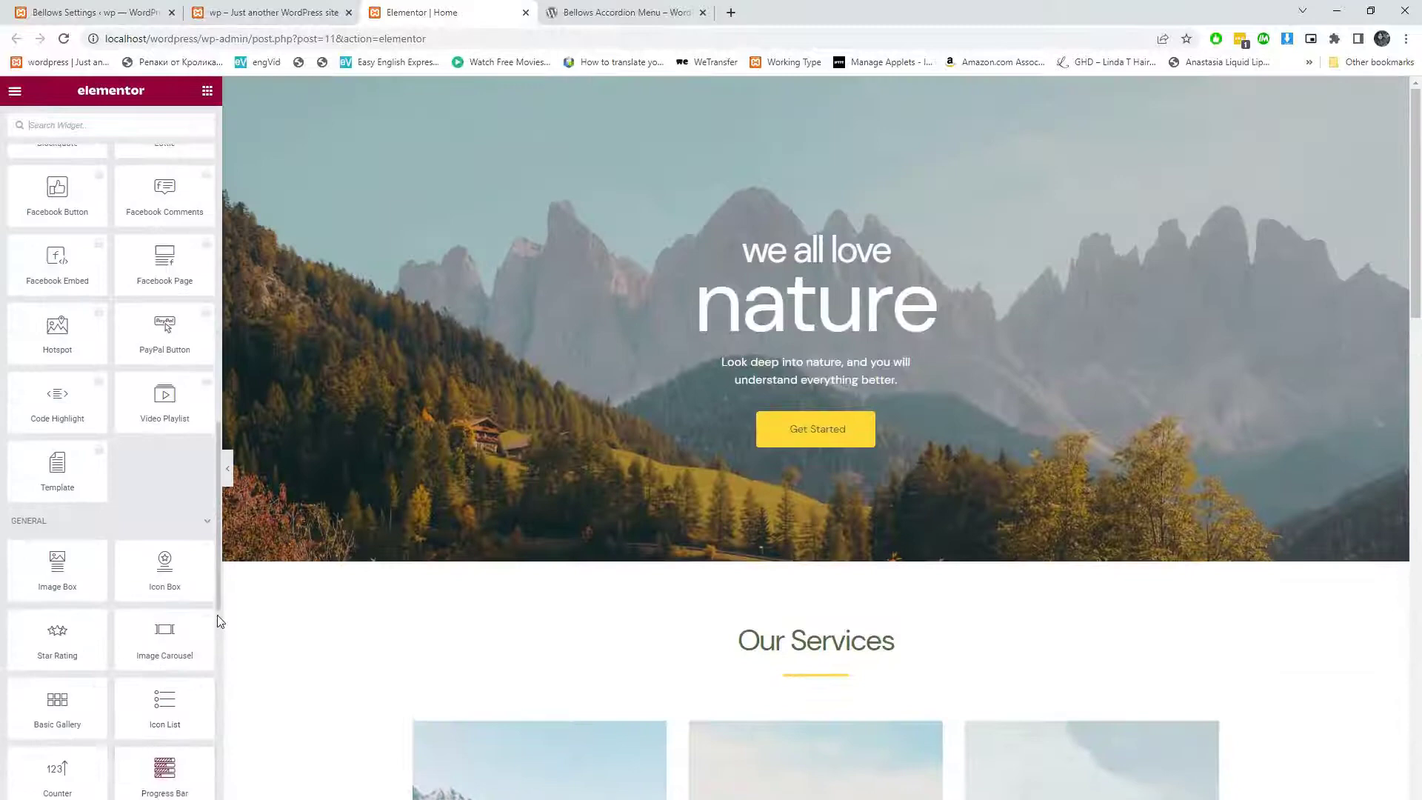
# - Scroll down to the Questions section and view the live home page
pyautogui.scroll(-3)
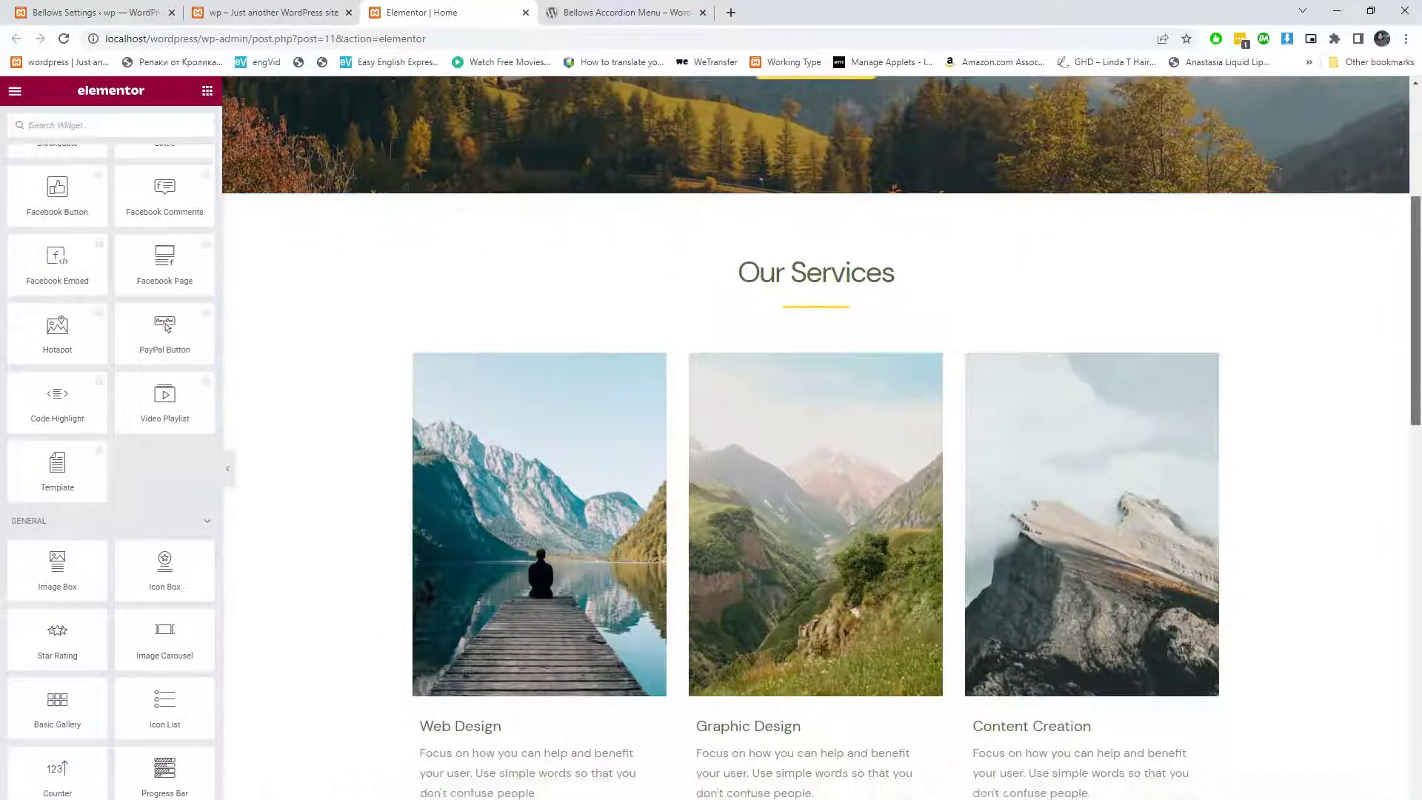
pyautogui.scroll(-3)
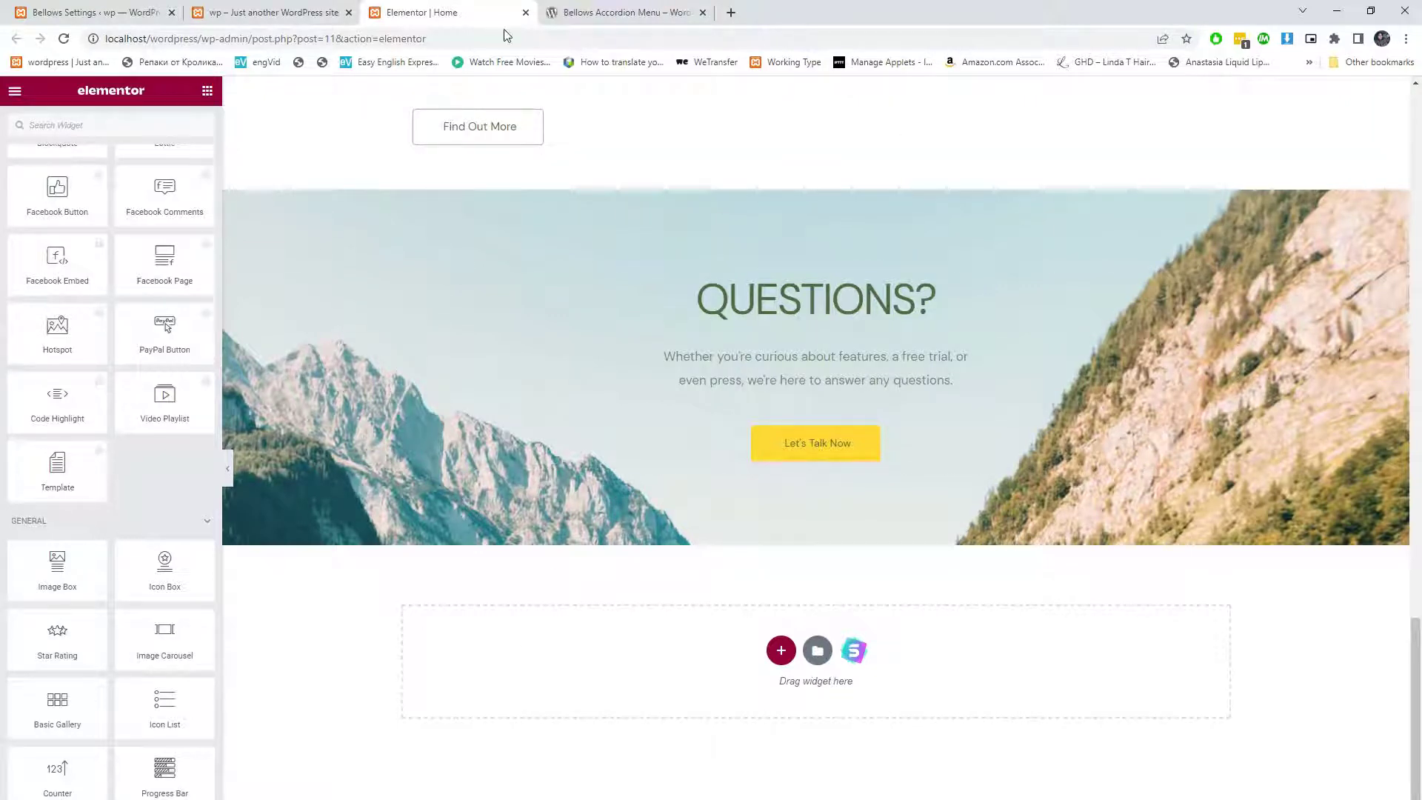
pyautogui.click(272, 12)
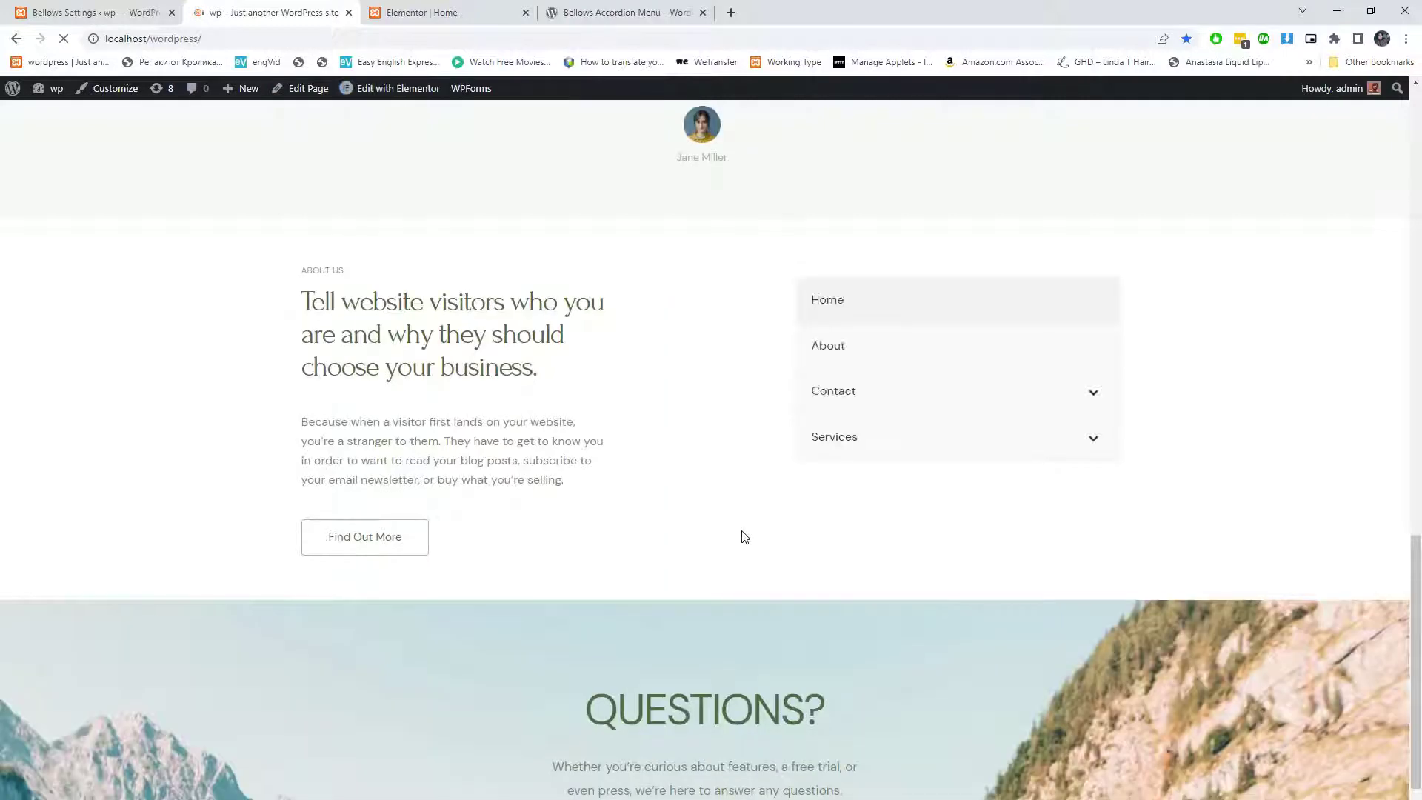
# - Set the Bellows skin to Grey Material with multiple submenus open at once
pyautogui.click(1093, 392)
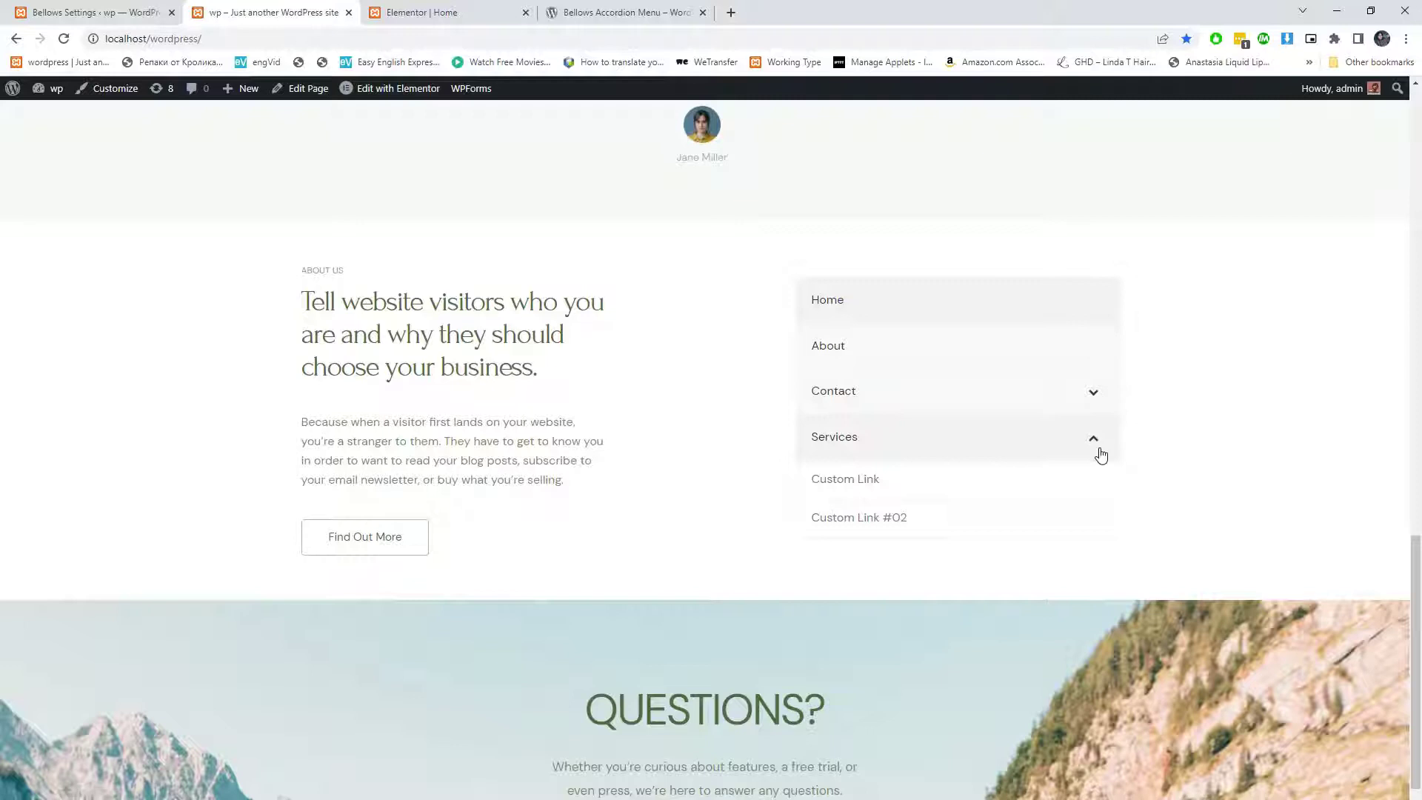
pyautogui.click(90, 12)
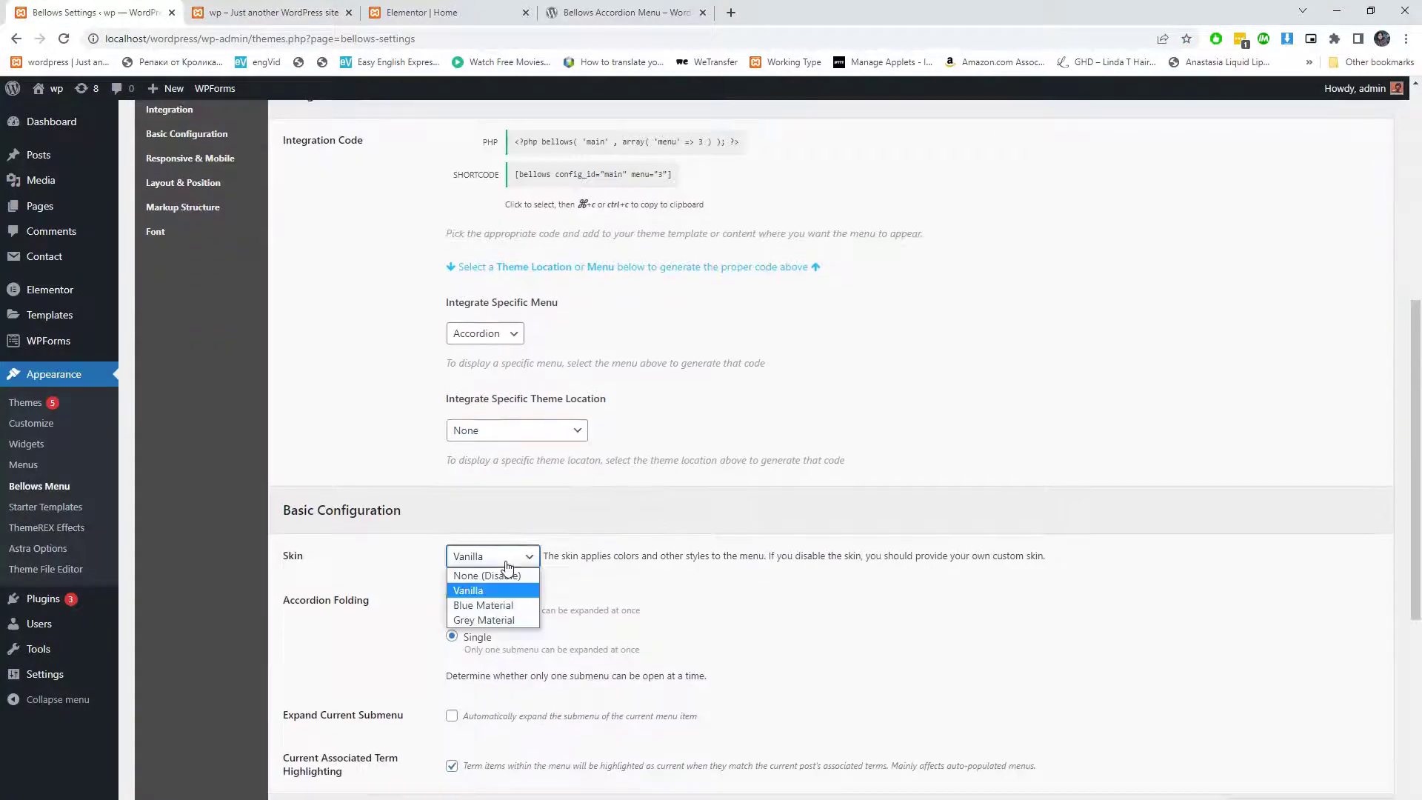
pyautogui.click(484, 619)
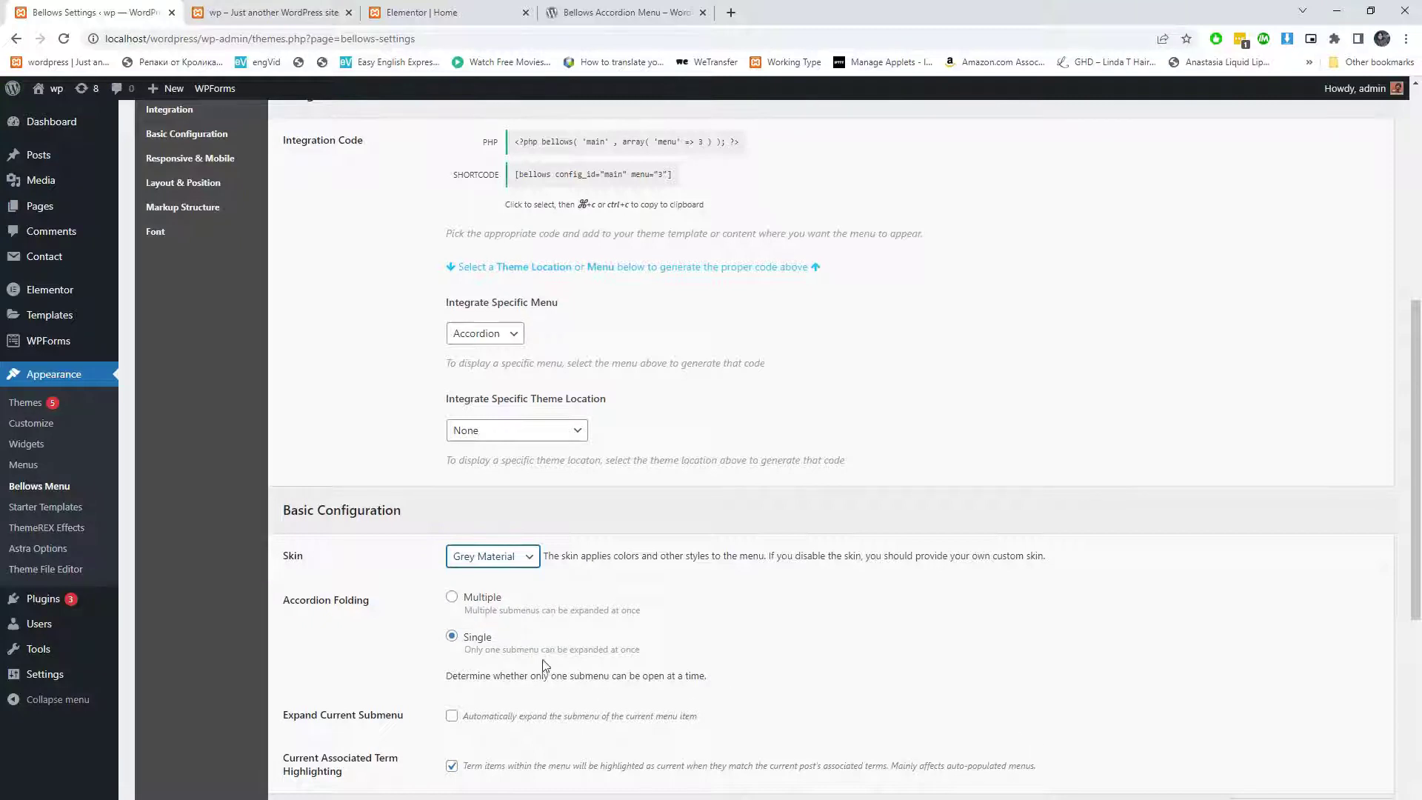
pyautogui.click(452, 597)
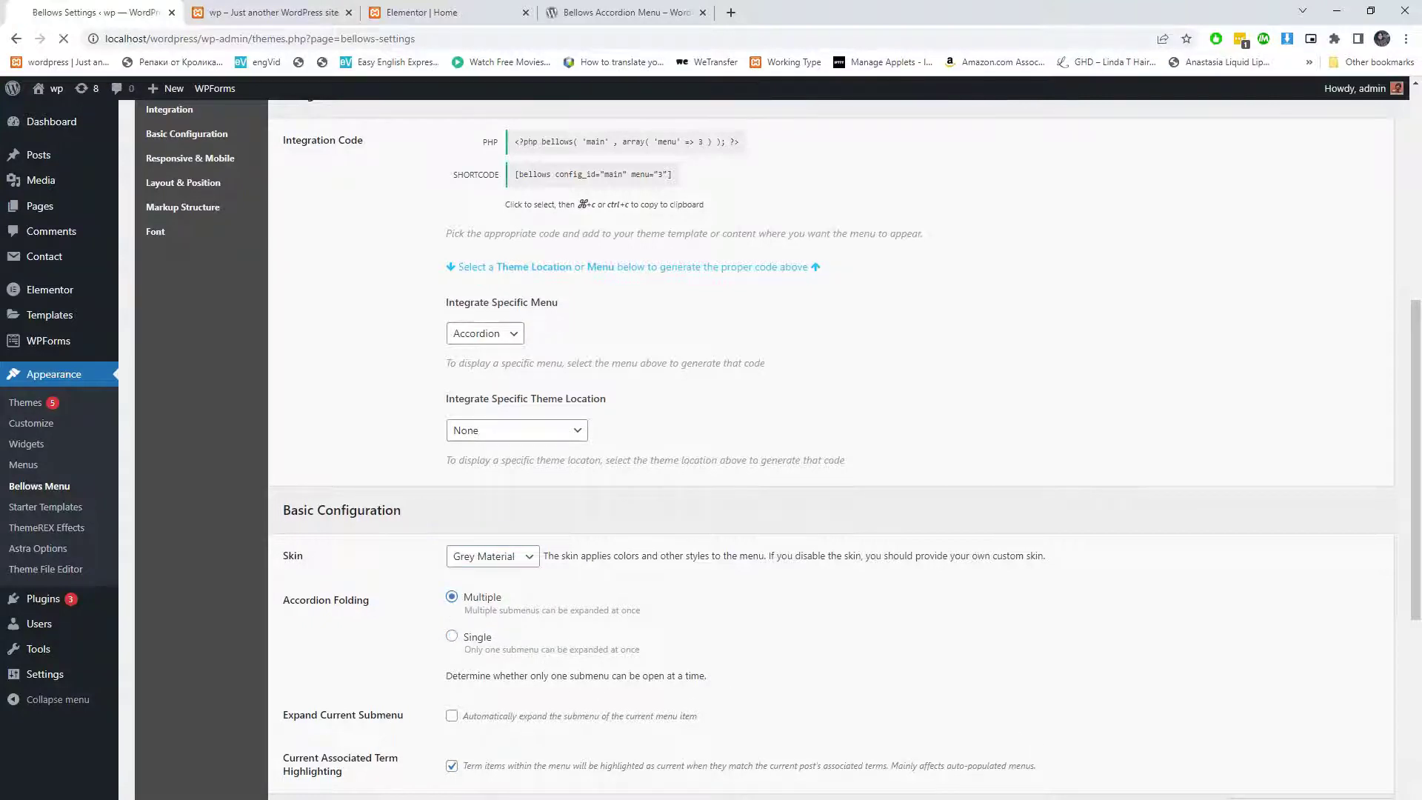
# - Test the Services submenu folding on the live site, then return to the accordion settings
pyautogui.click(272, 11)
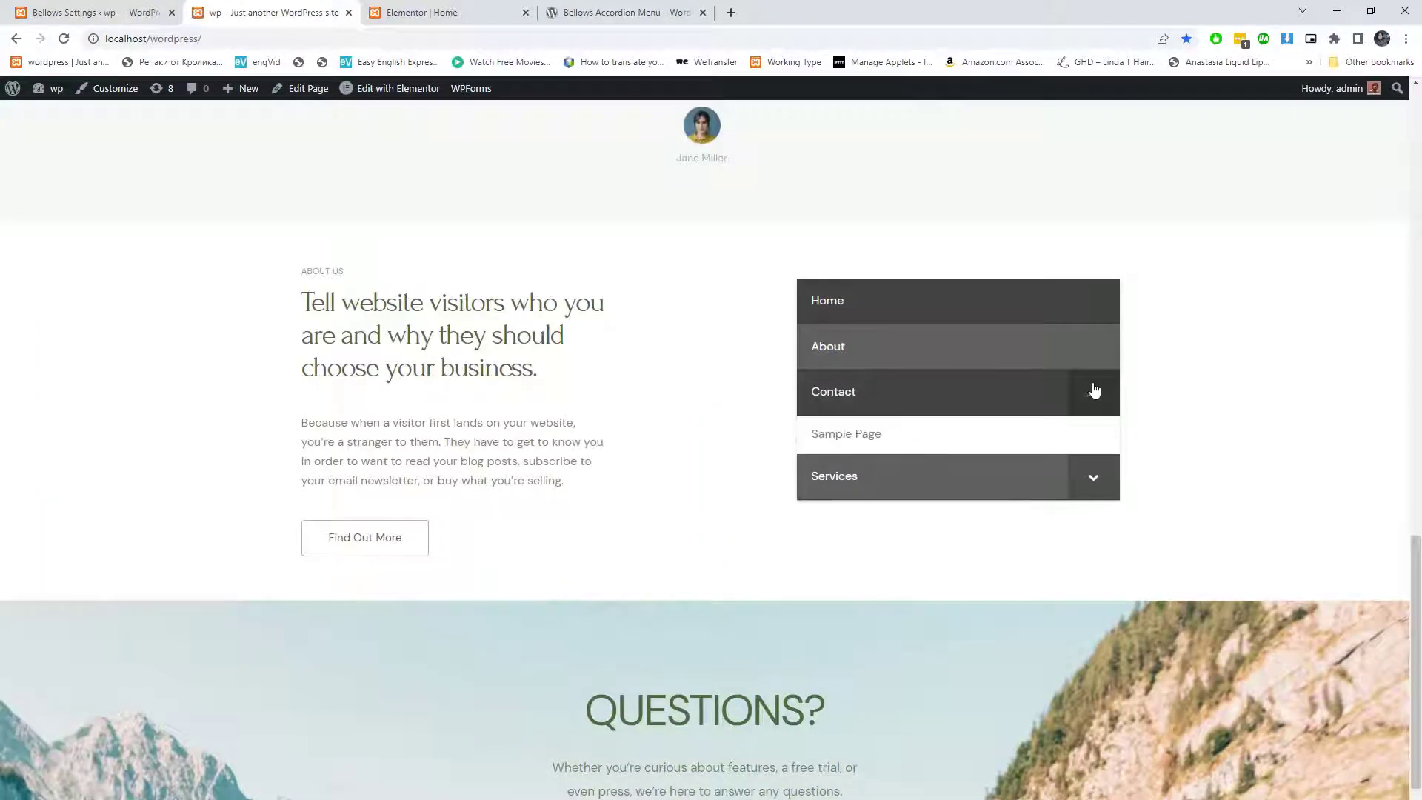
pyautogui.click(1091, 478)
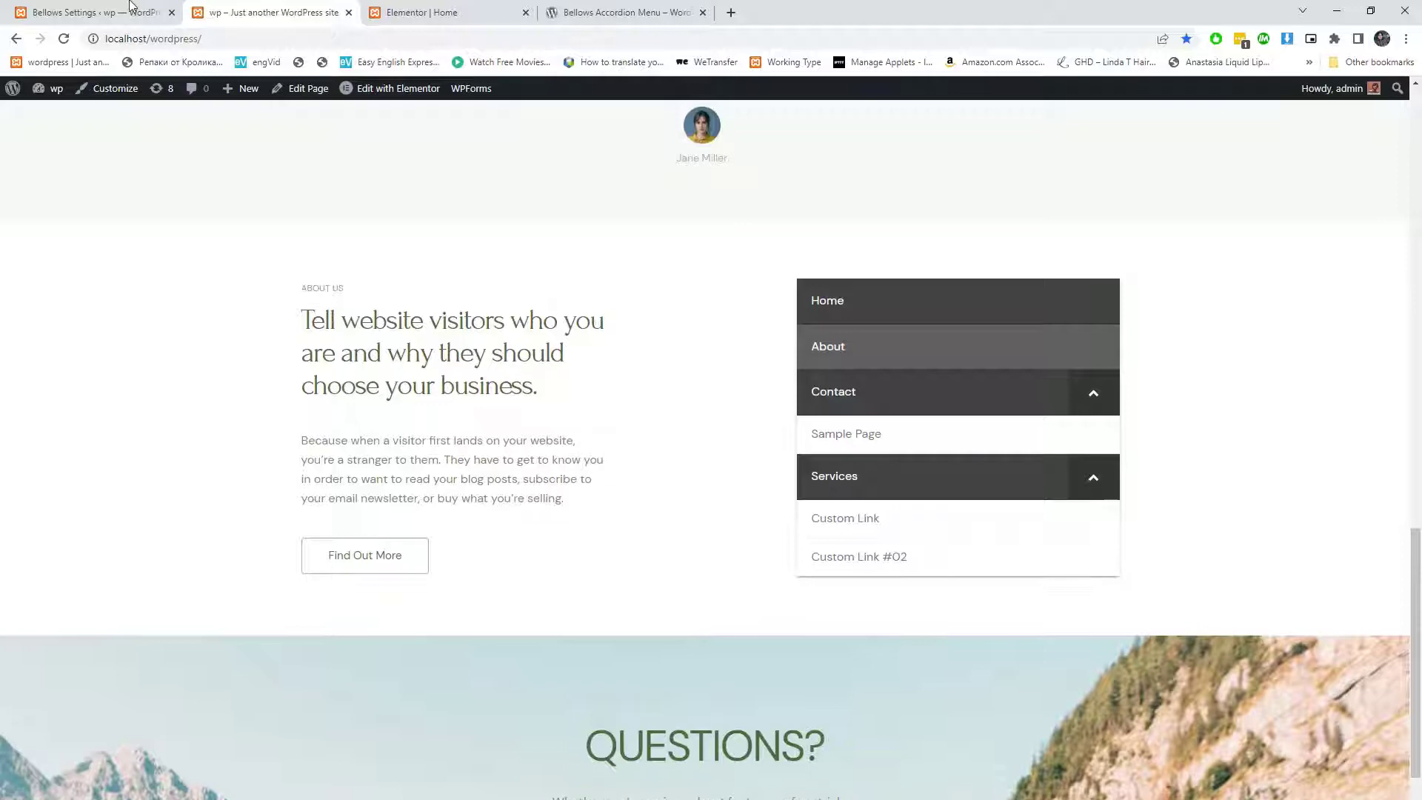
pyautogui.click(86, 12)
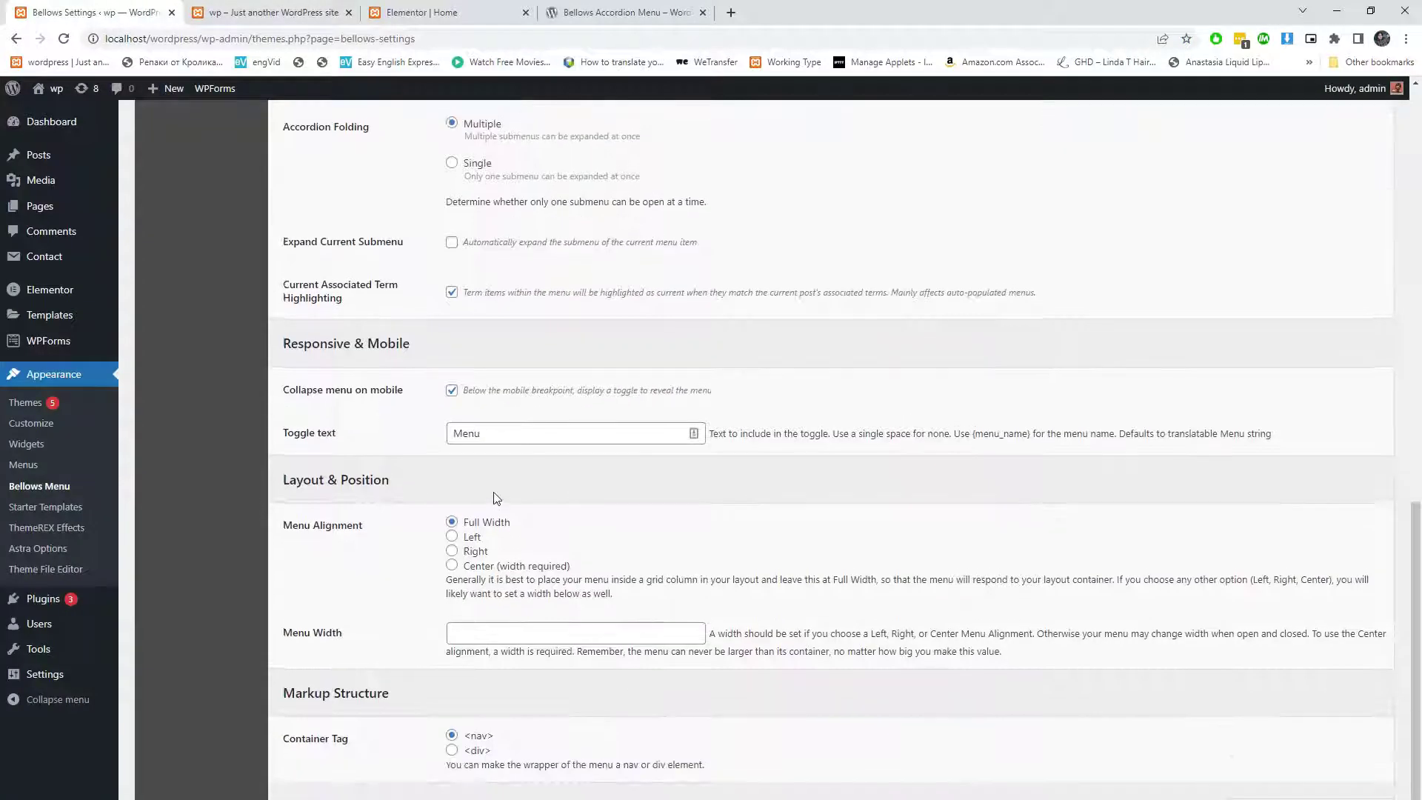
pyautogui.scroll(3)
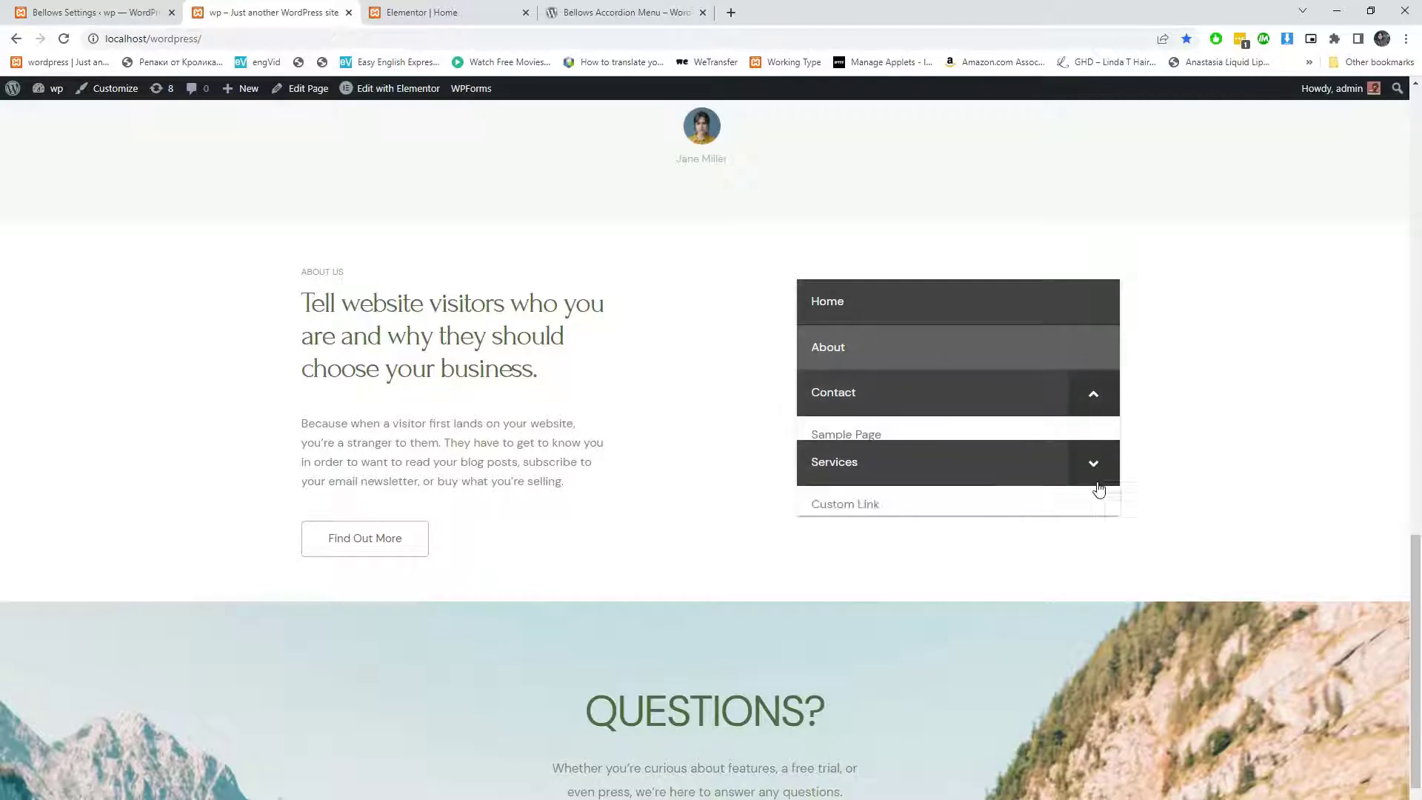
pyautogui.click(86, 12)
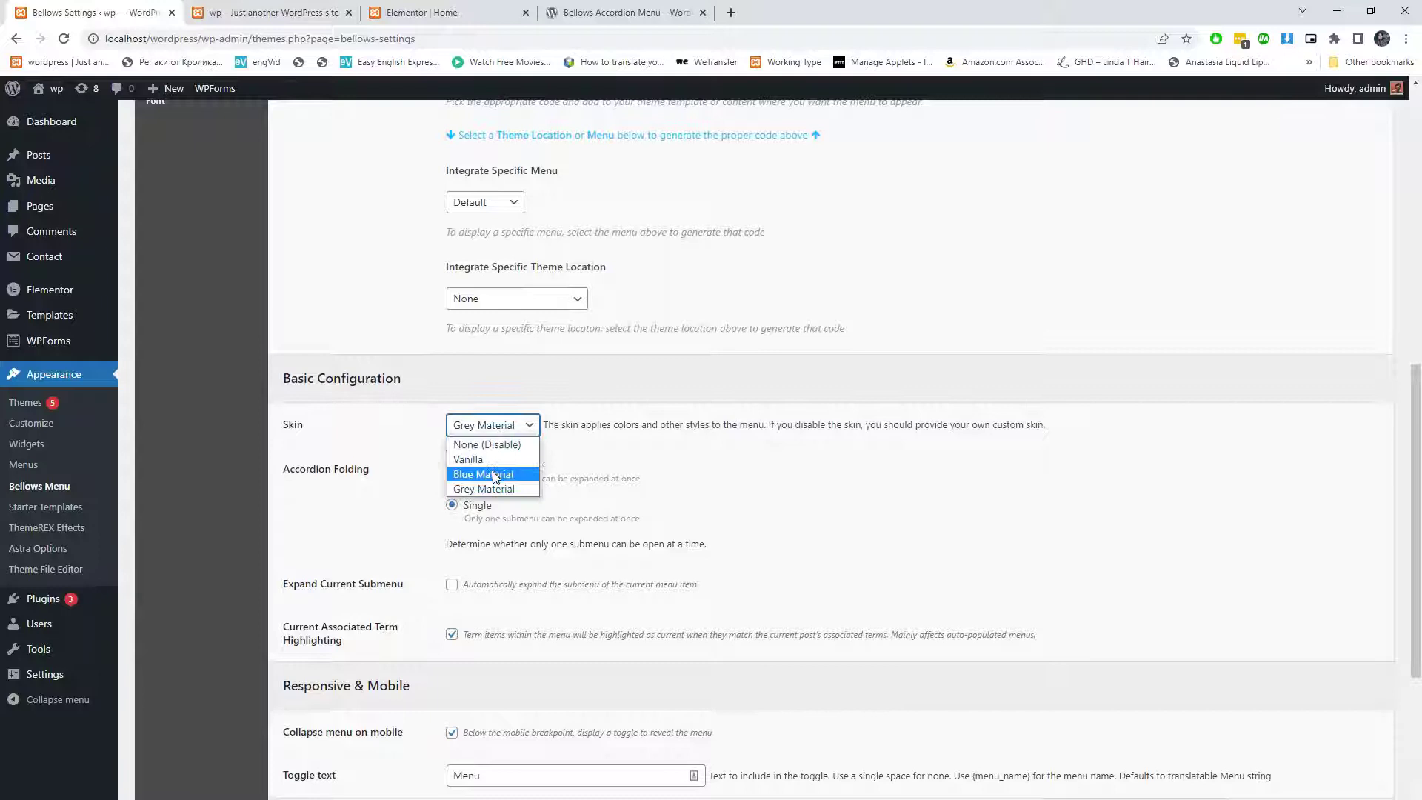
# - Choose the Blue Material skin and move to the home page editor
pyautogui.click(483, 473)
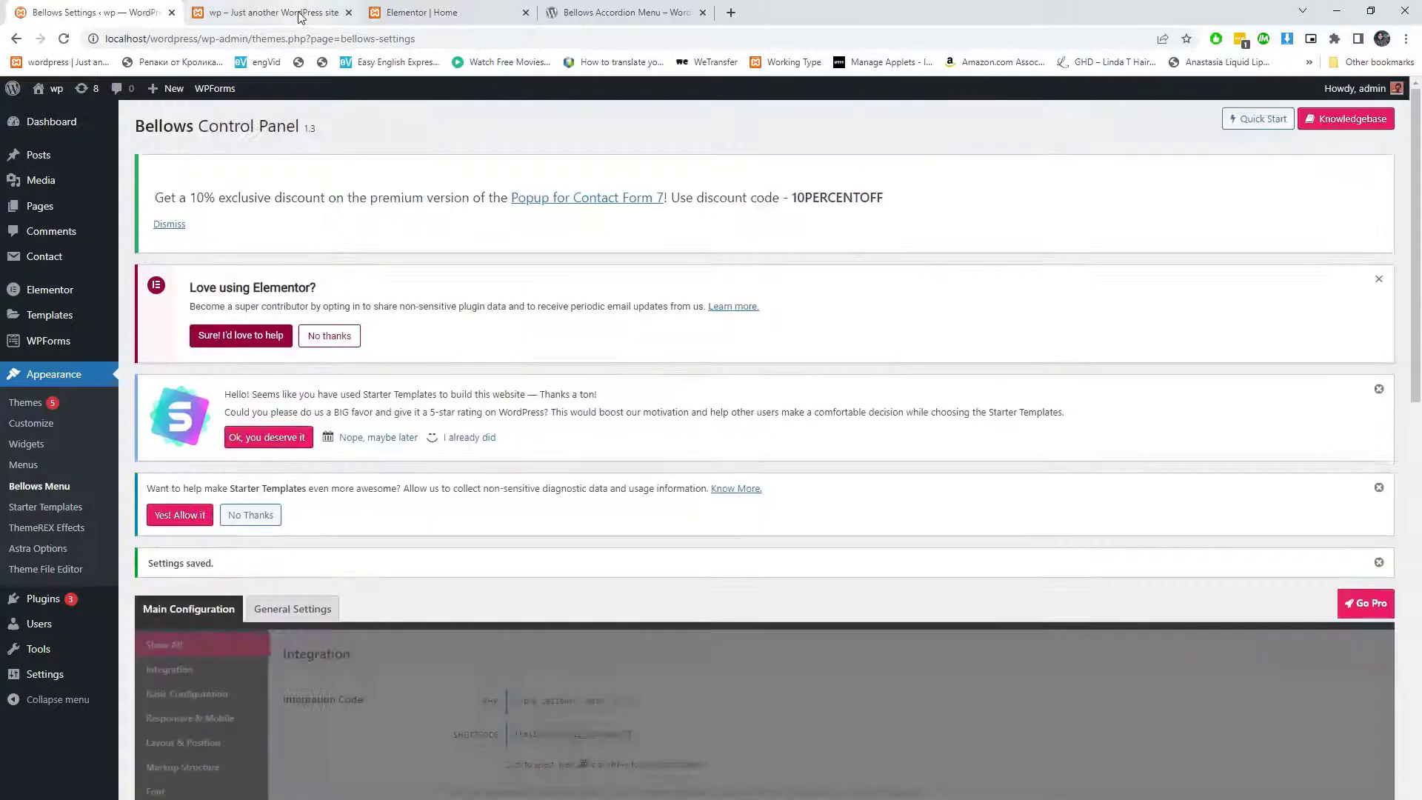
pyautogui.click(272, 13)
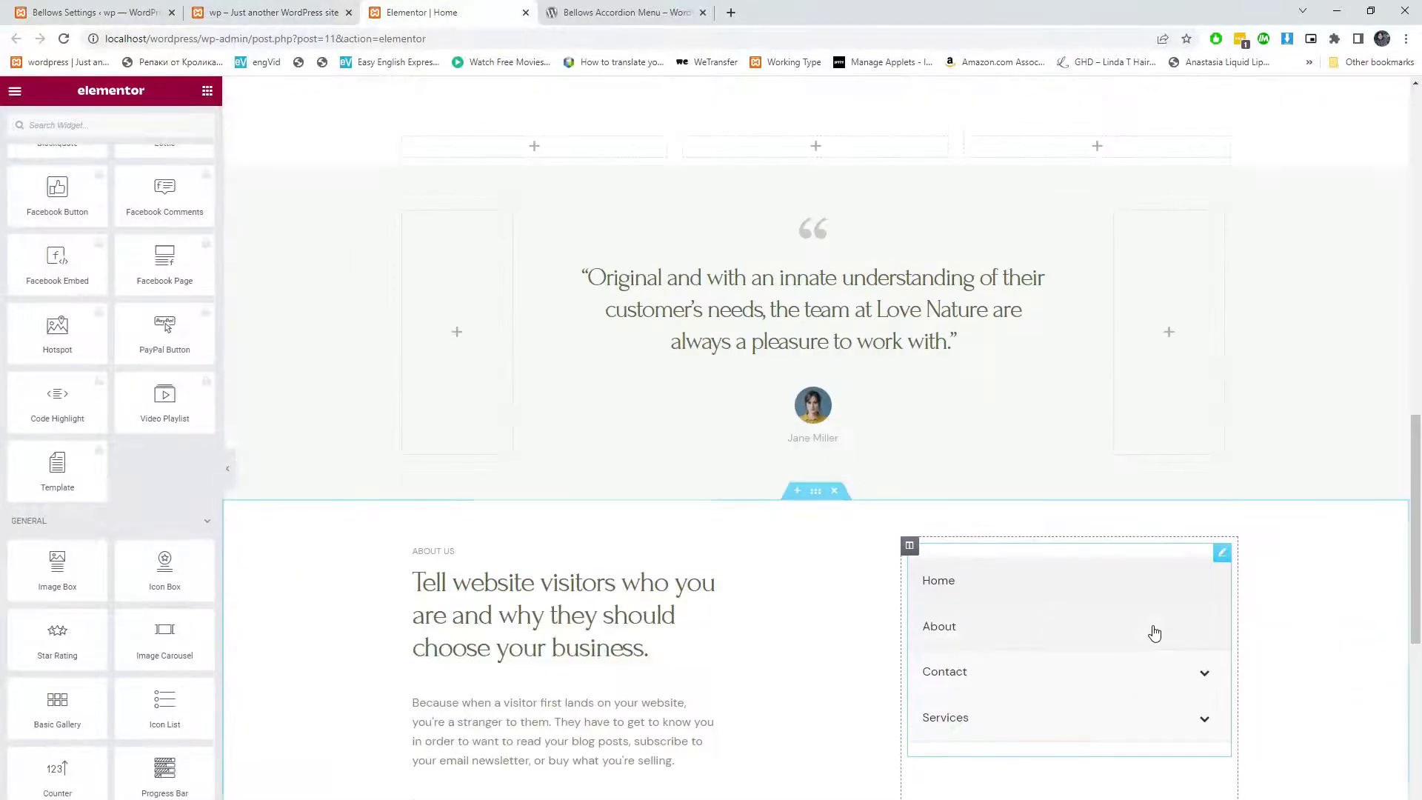
# - Turn off Hide On Mobile for the About Us column holding the menu, and update the page
pyautogui.click(1221, 553)
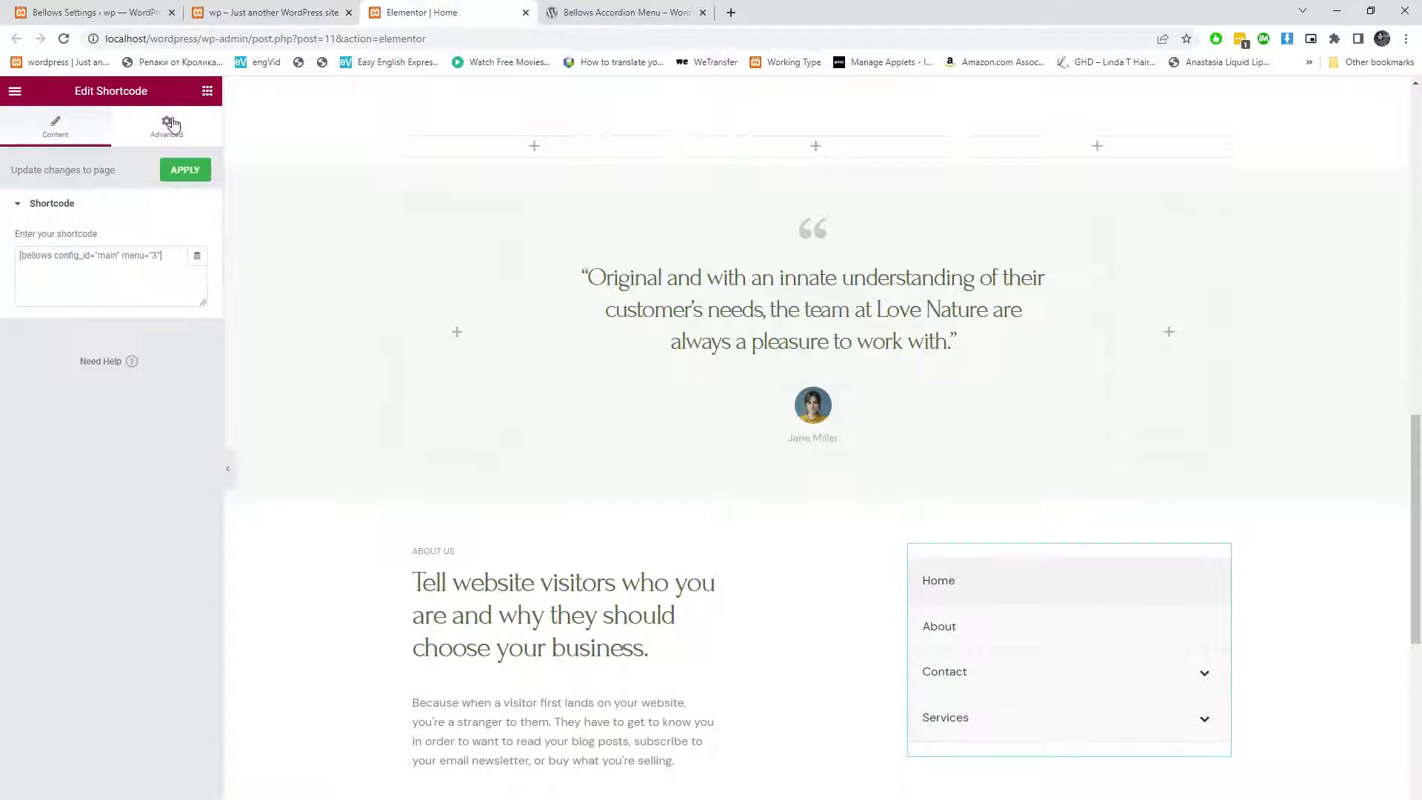
pyautogui.click(166, 127)
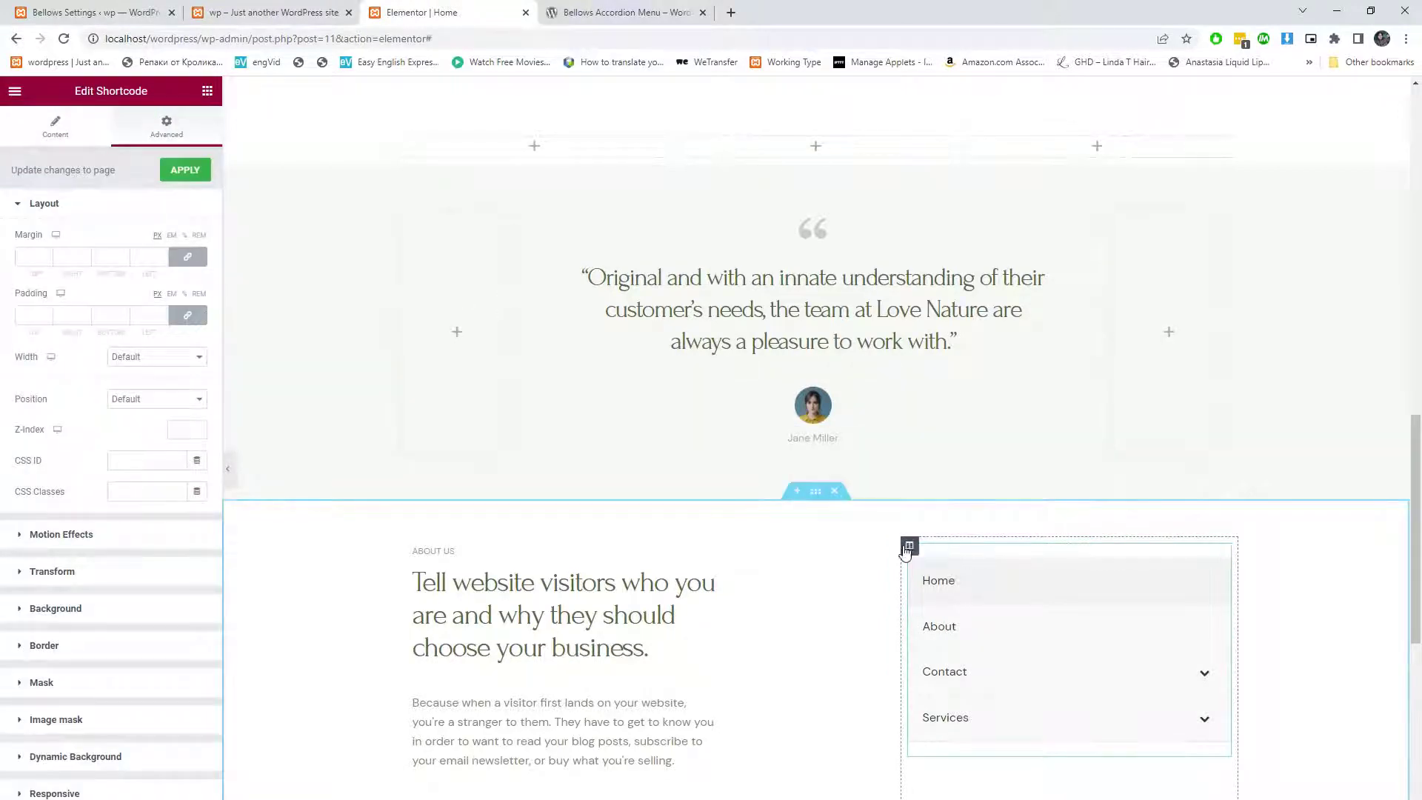
pyautogui.click(910, 545)
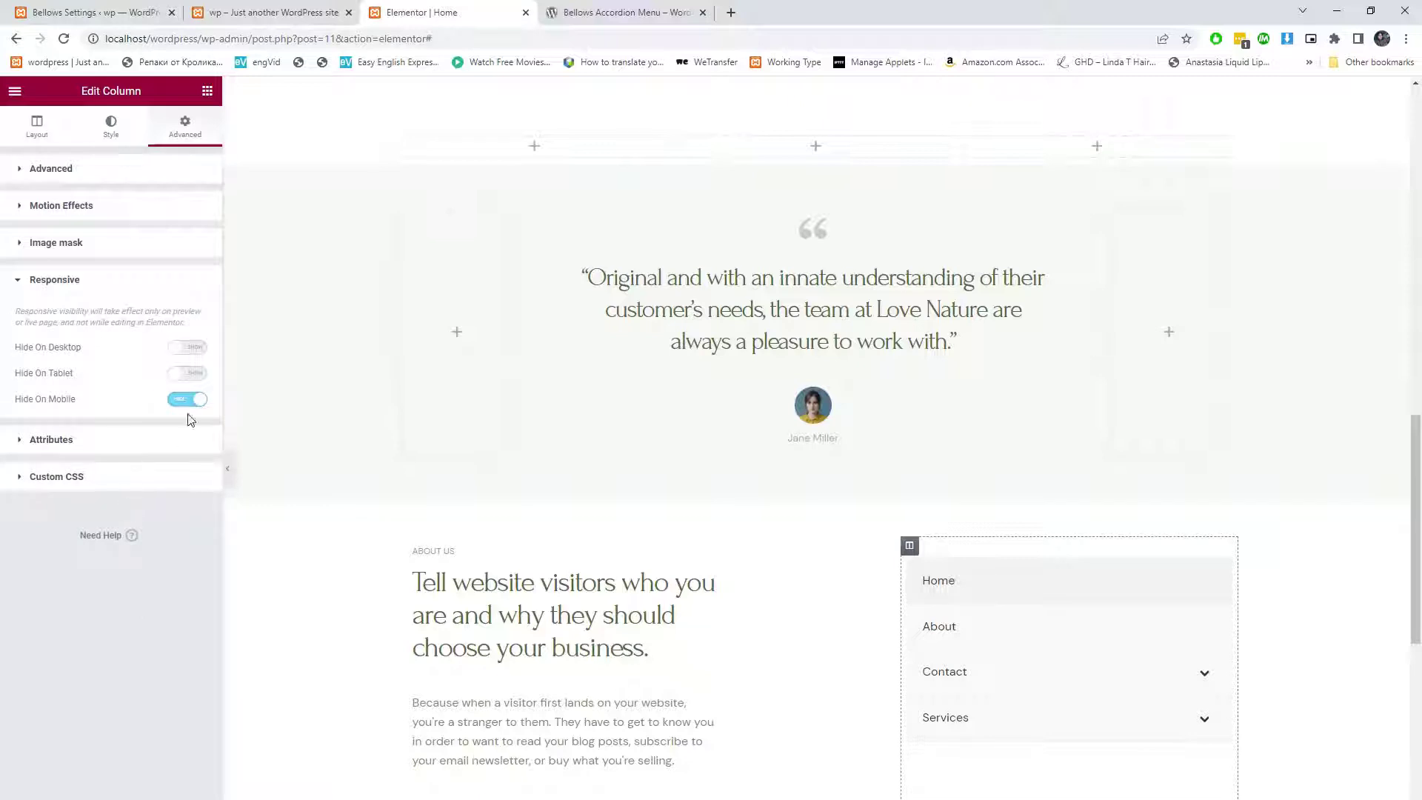
pyautogui.click(186, 399)
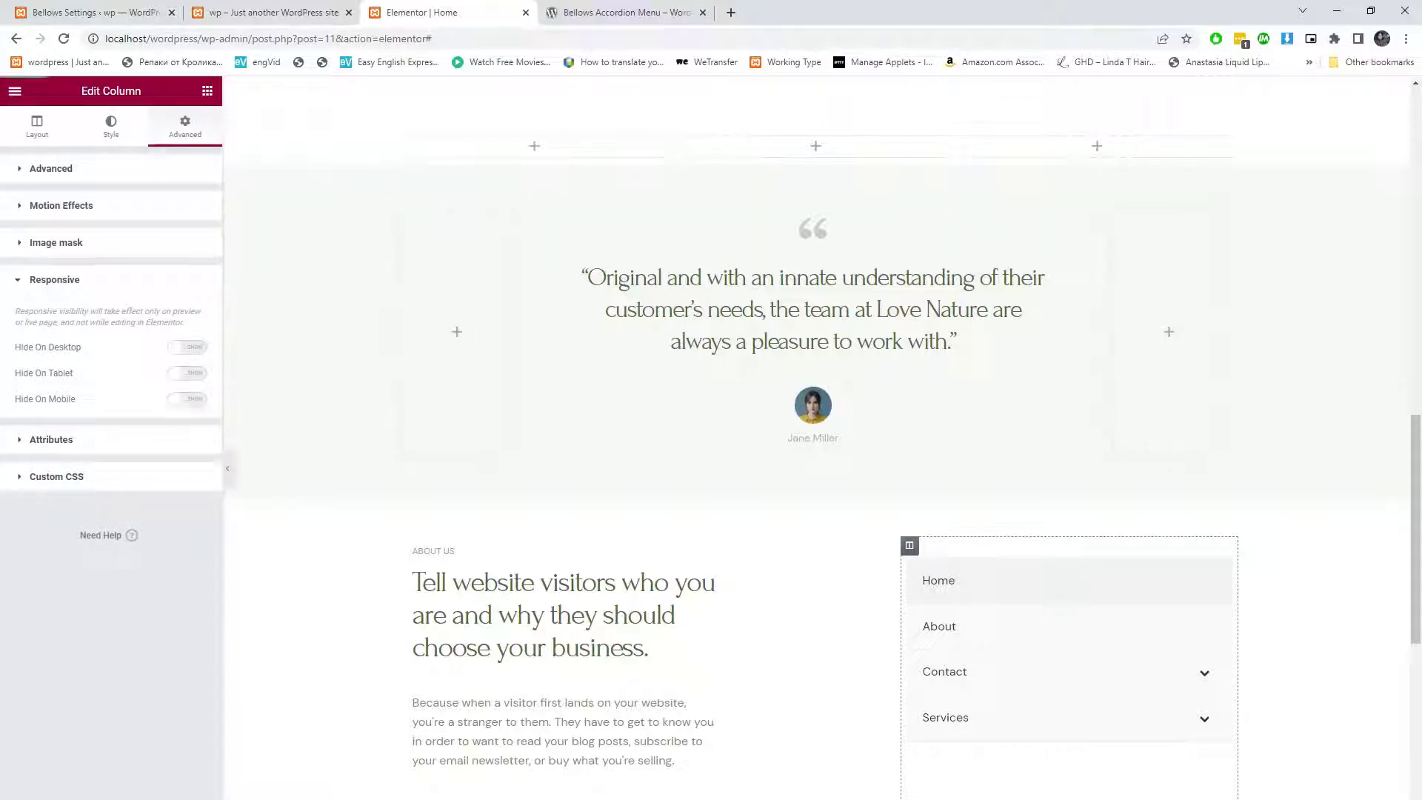
pyautogui.click(271, 12)
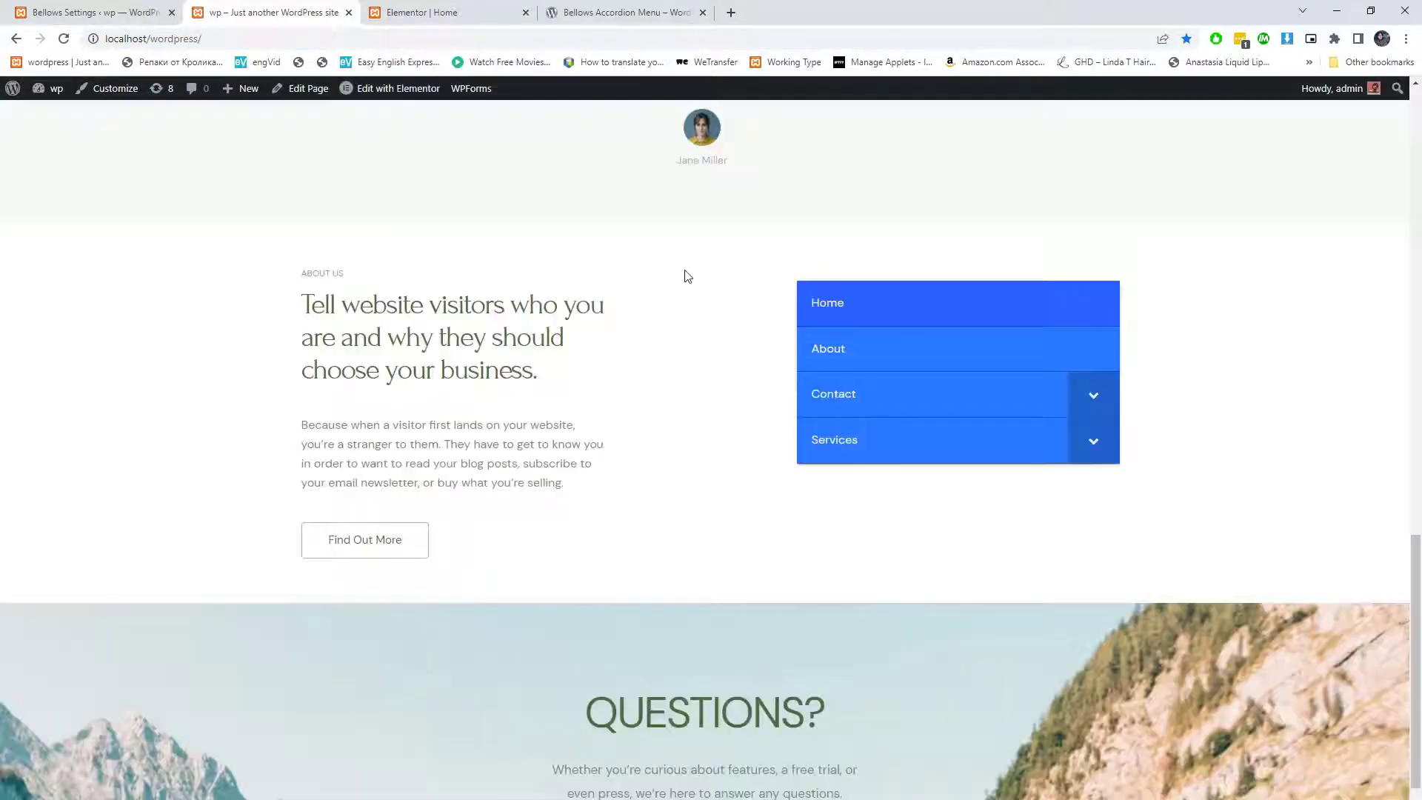
# - Preview the page at mobile width in DevTools and test the Menu toggle
pyautogui.press('F12')
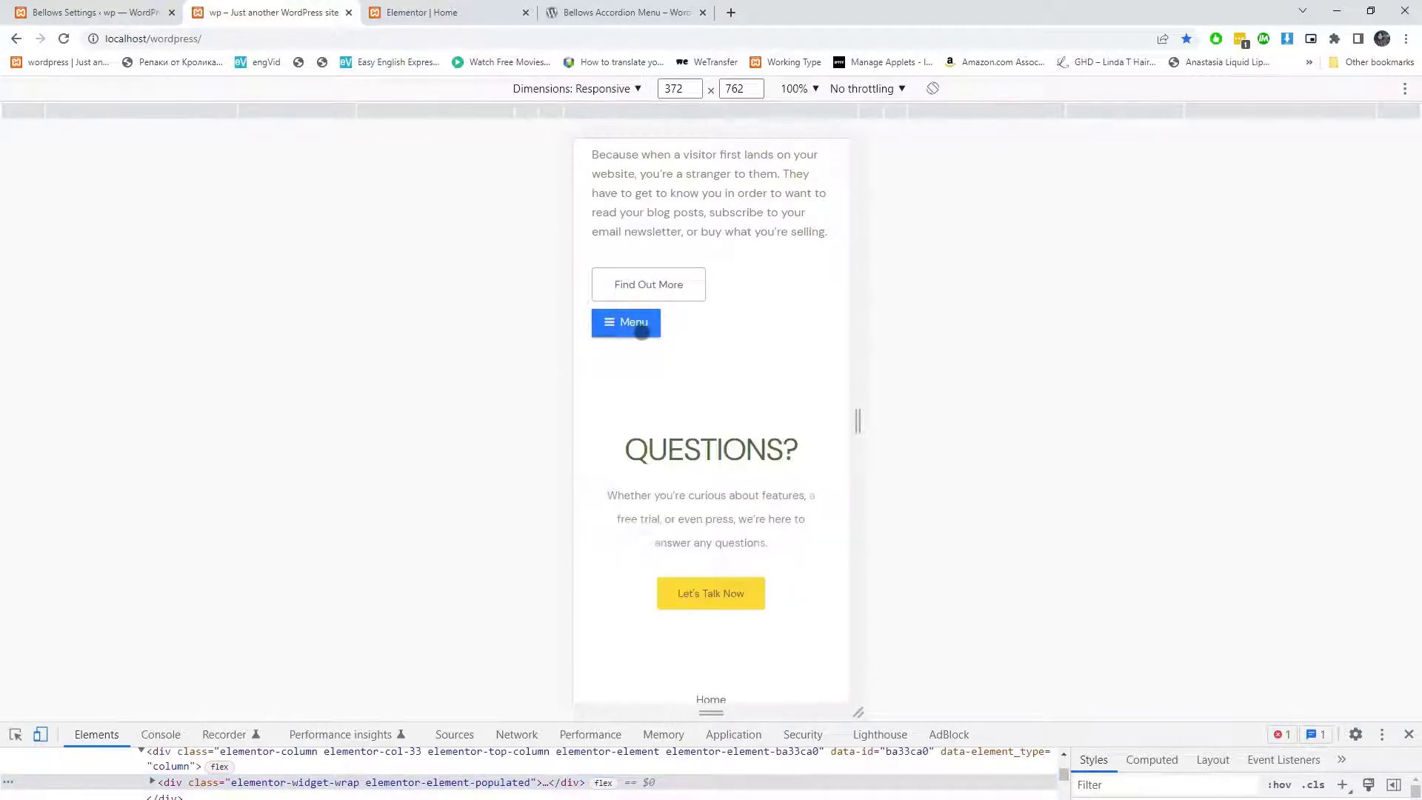
pyautogui.click(91, 12)
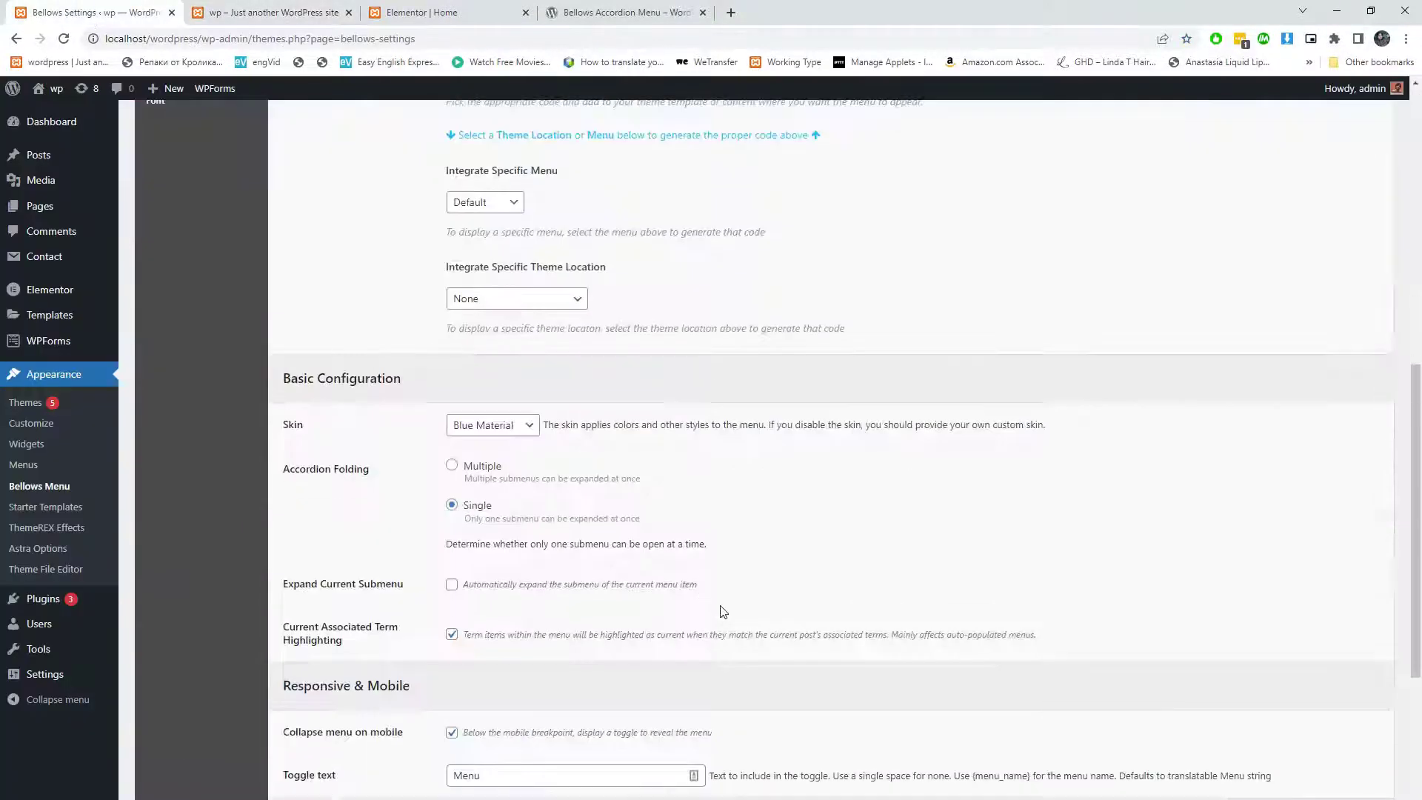
pyautogui.scroll(-3)
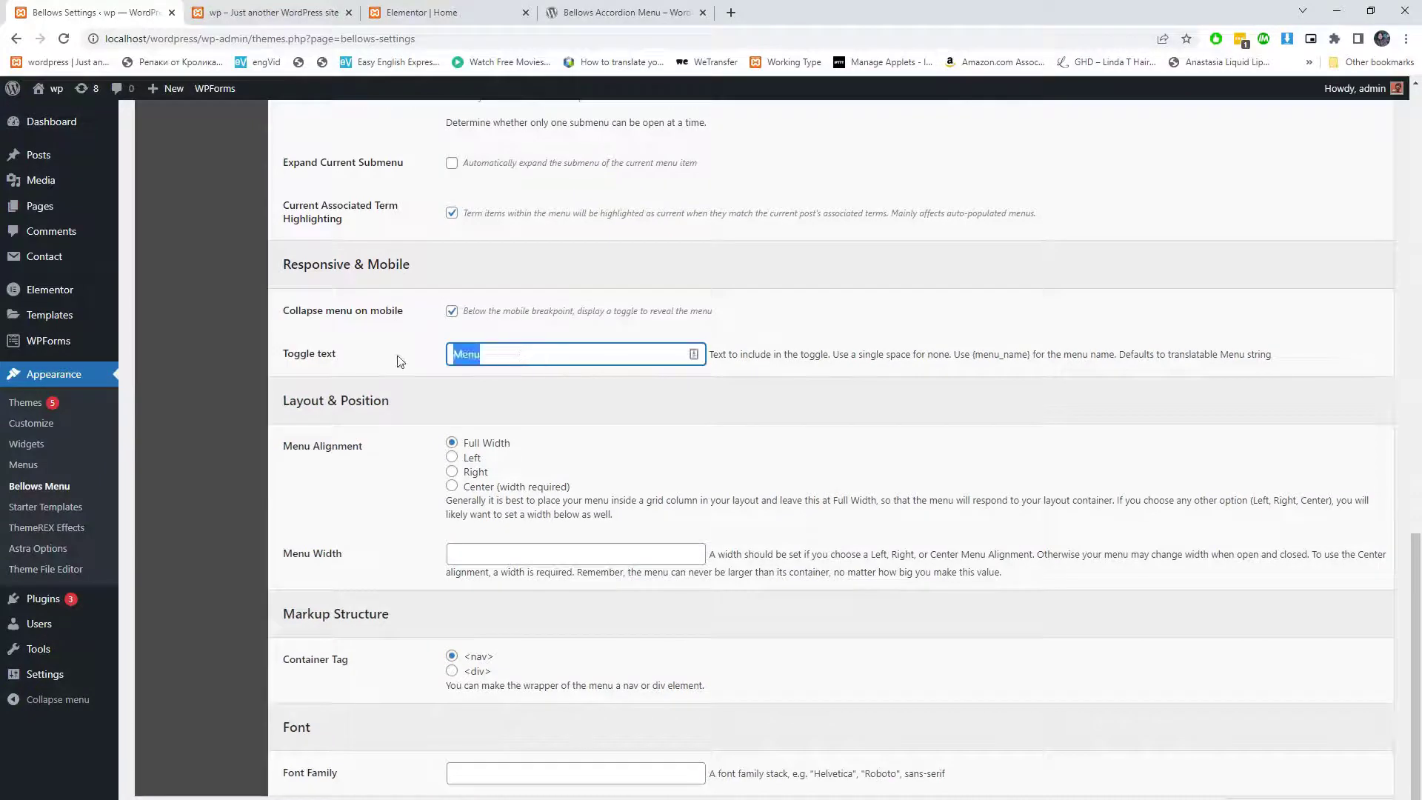